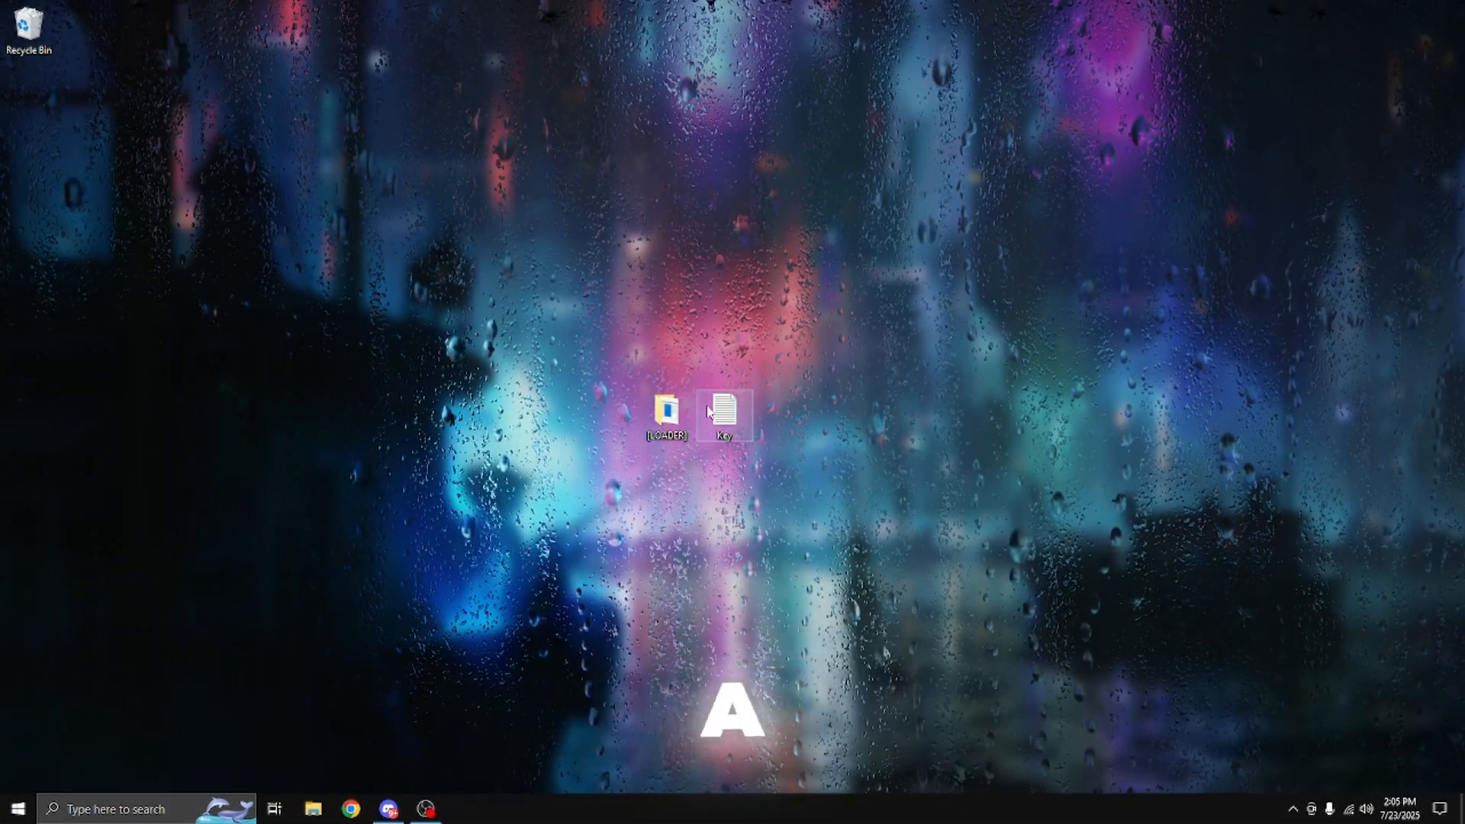
- Open the LOADER folder and run the loader application inside it
double_click(725, 411)
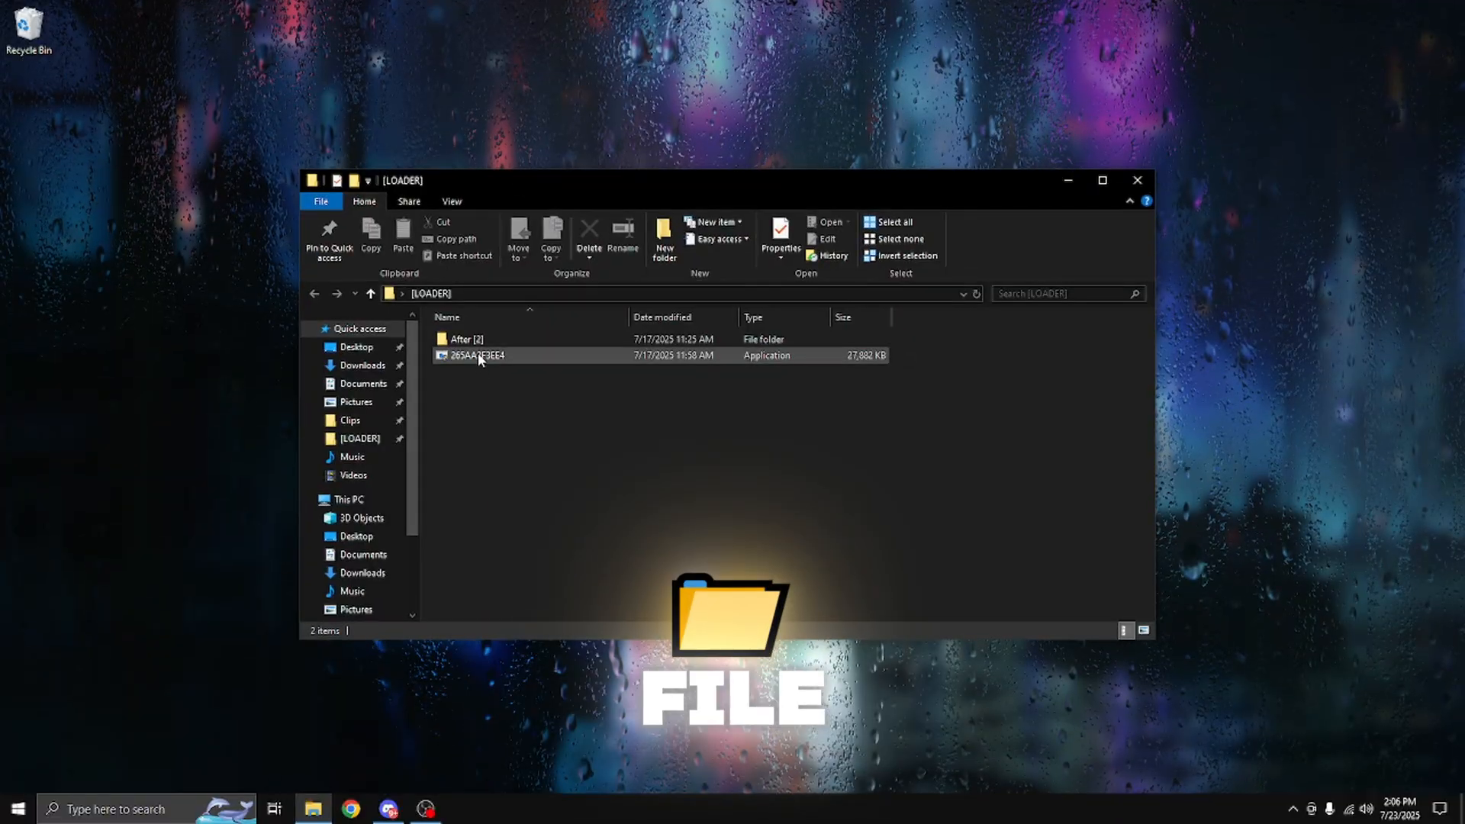
double_click(476, 355)
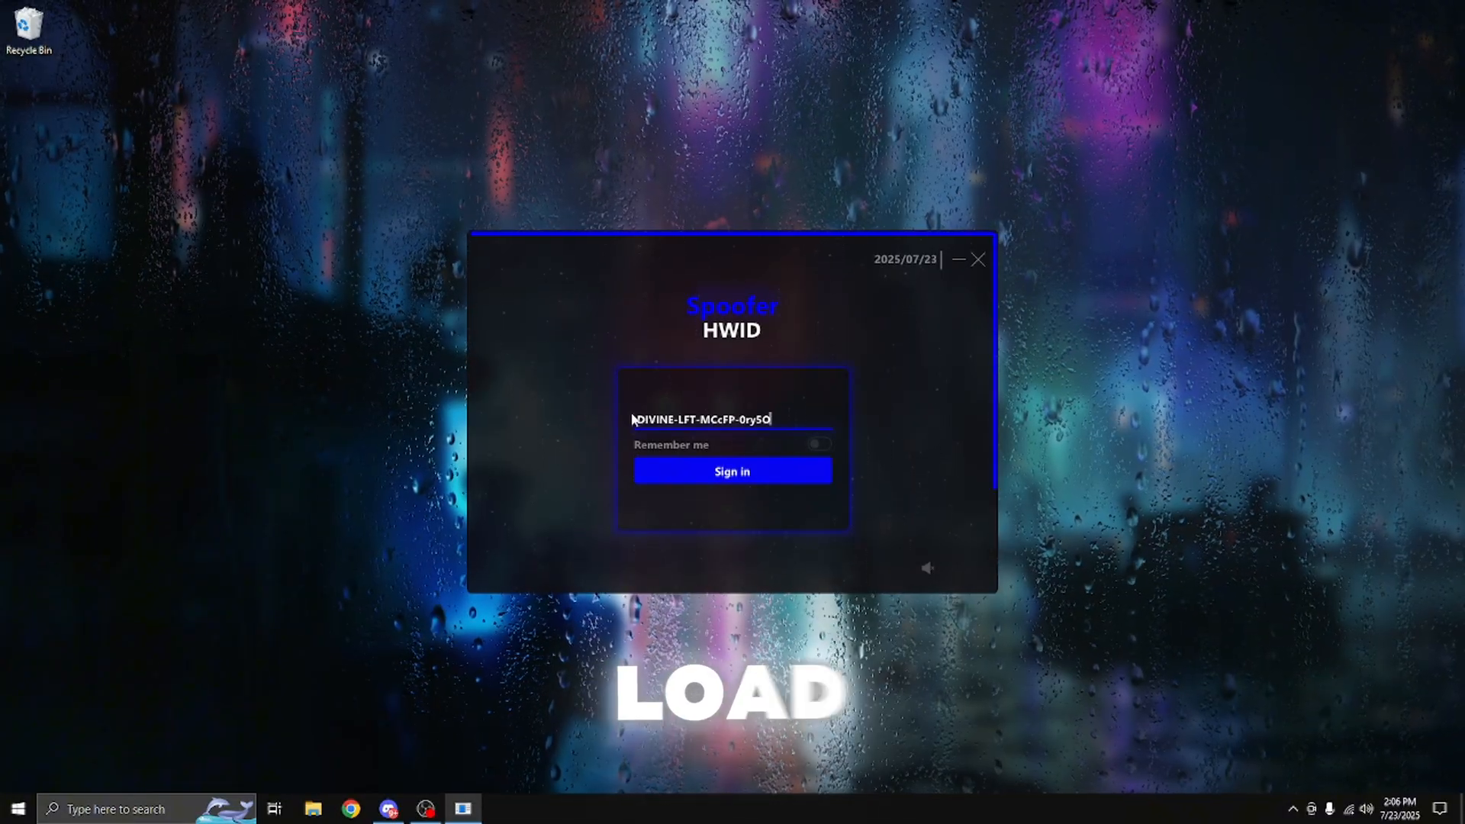
- Sign in with the pre-filled license key, with Remember me enabled
click(819, 444)
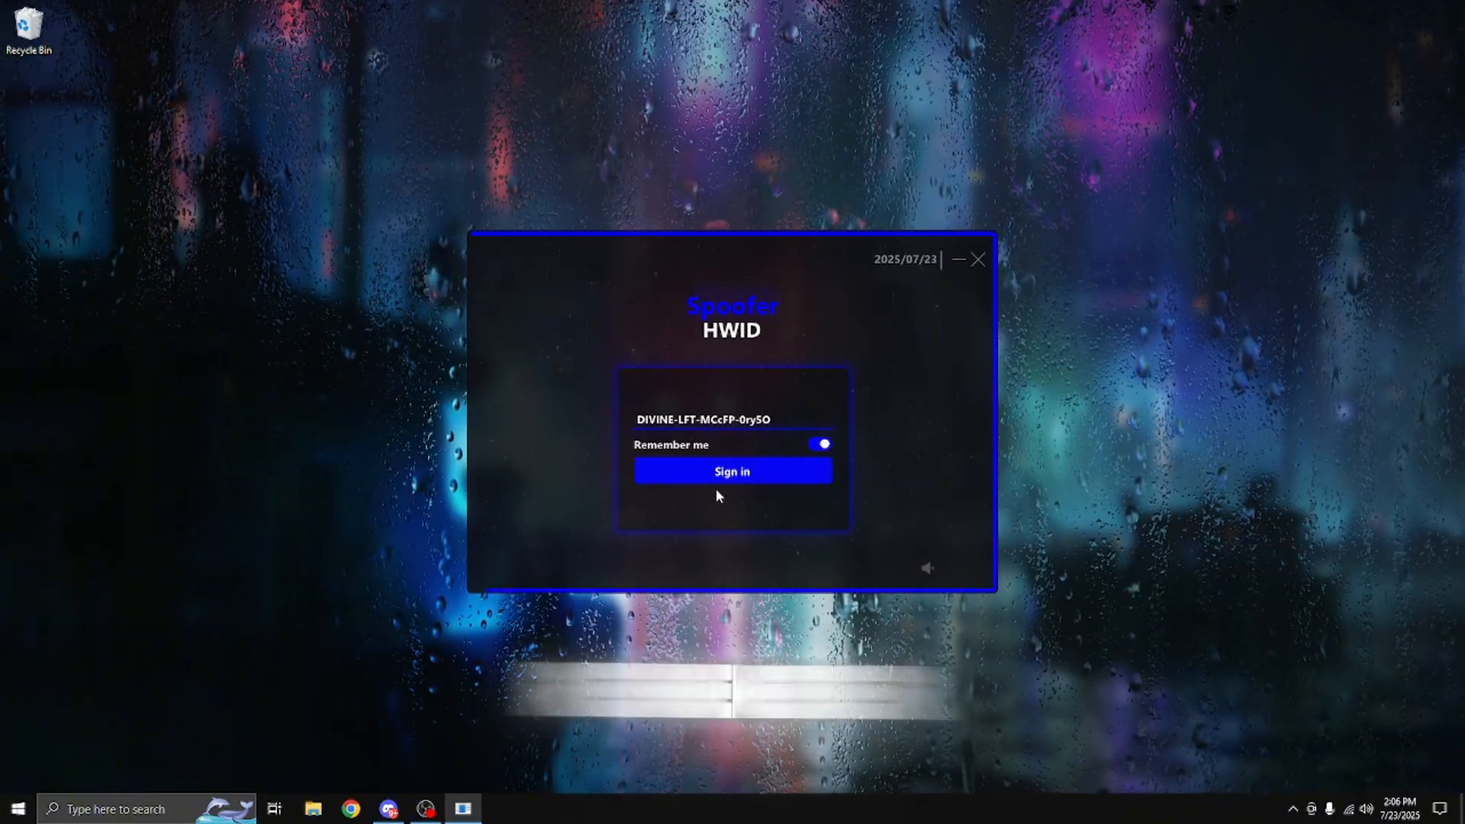
click(732, 471)
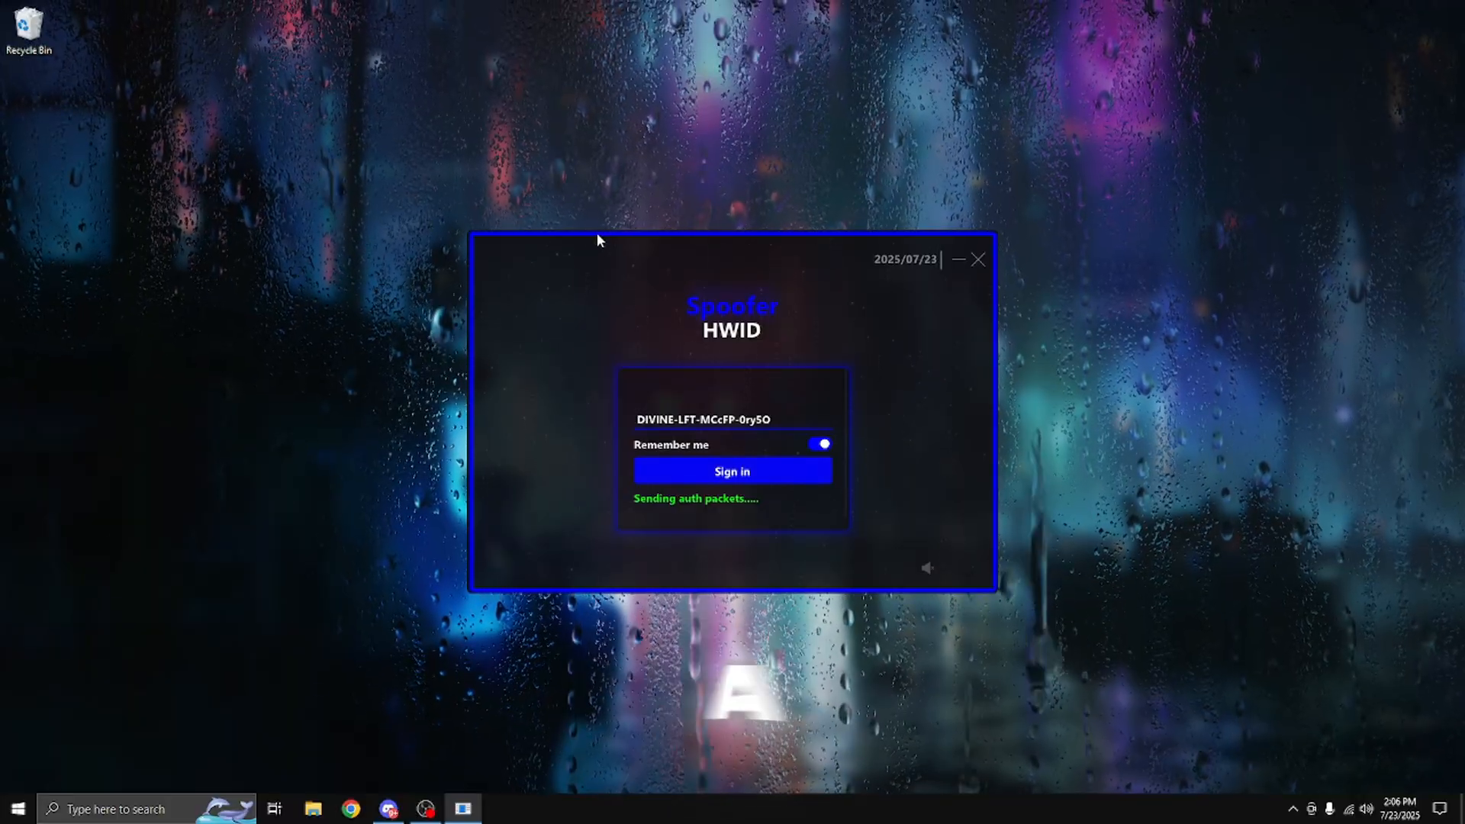
click(731, 471)
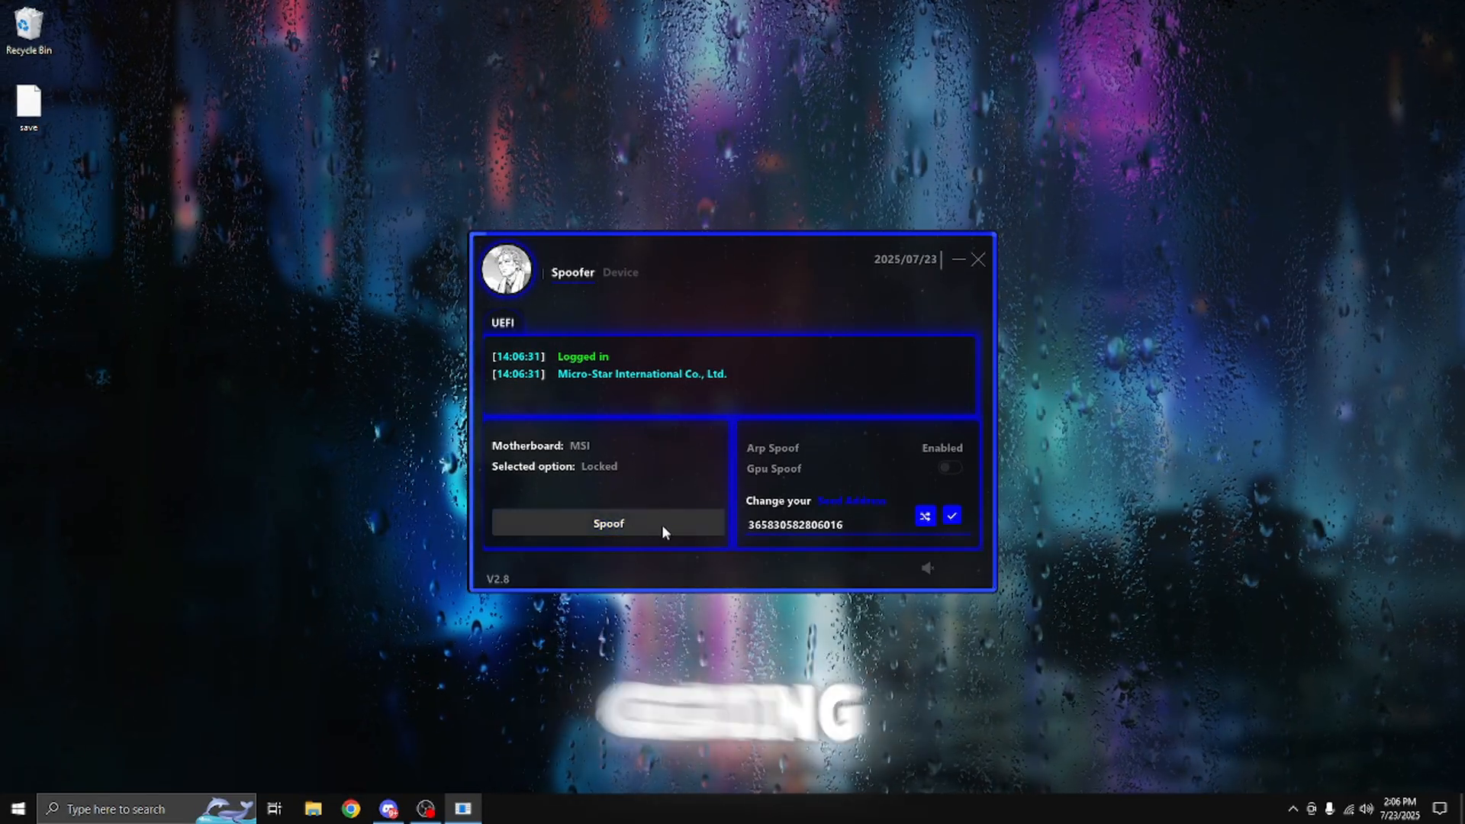
- Run the spoof with MSI selected as the motherboard until it reports Reboot your device
click(607, 523)
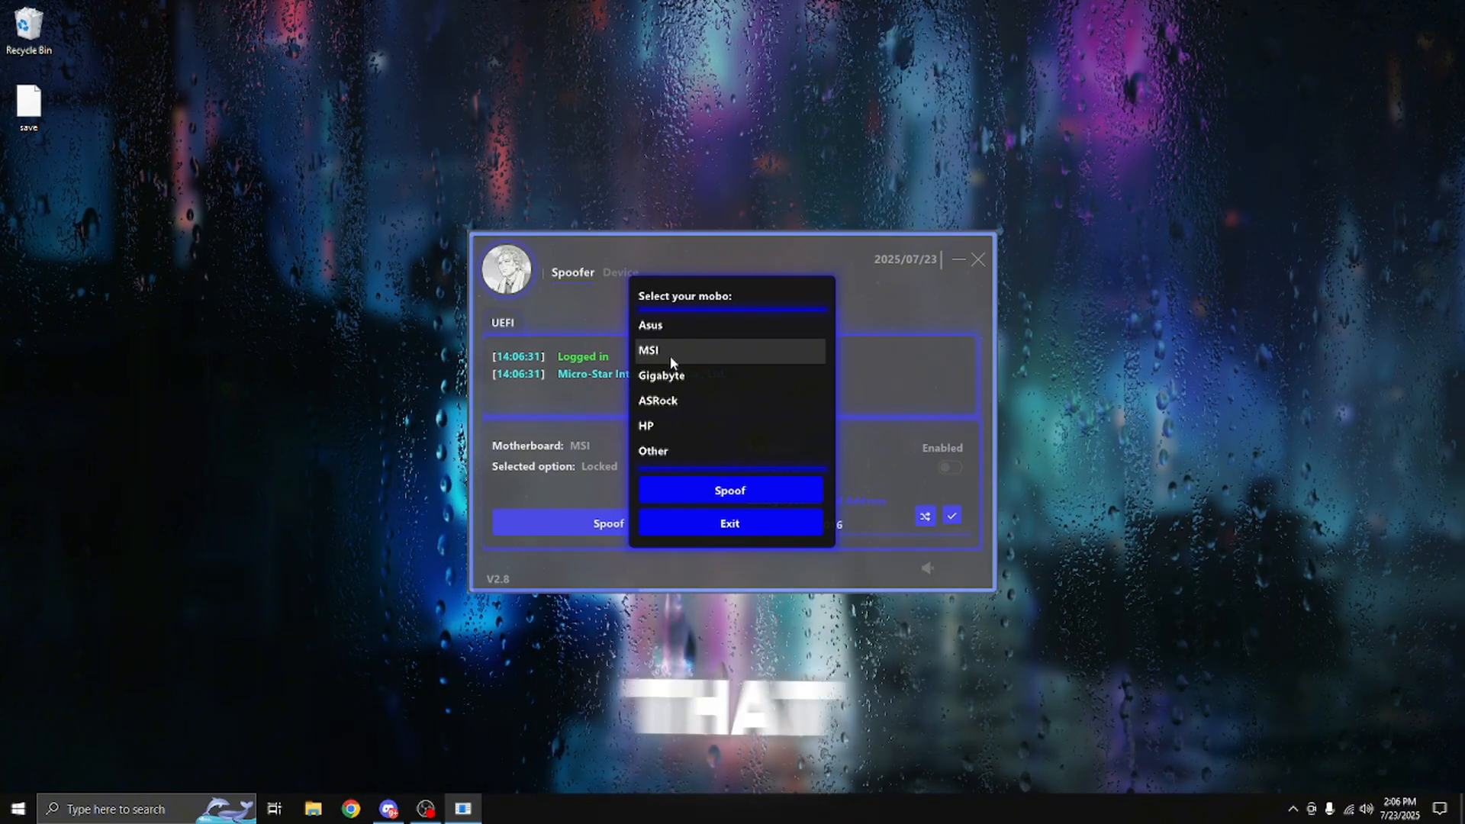
click(648, 349)
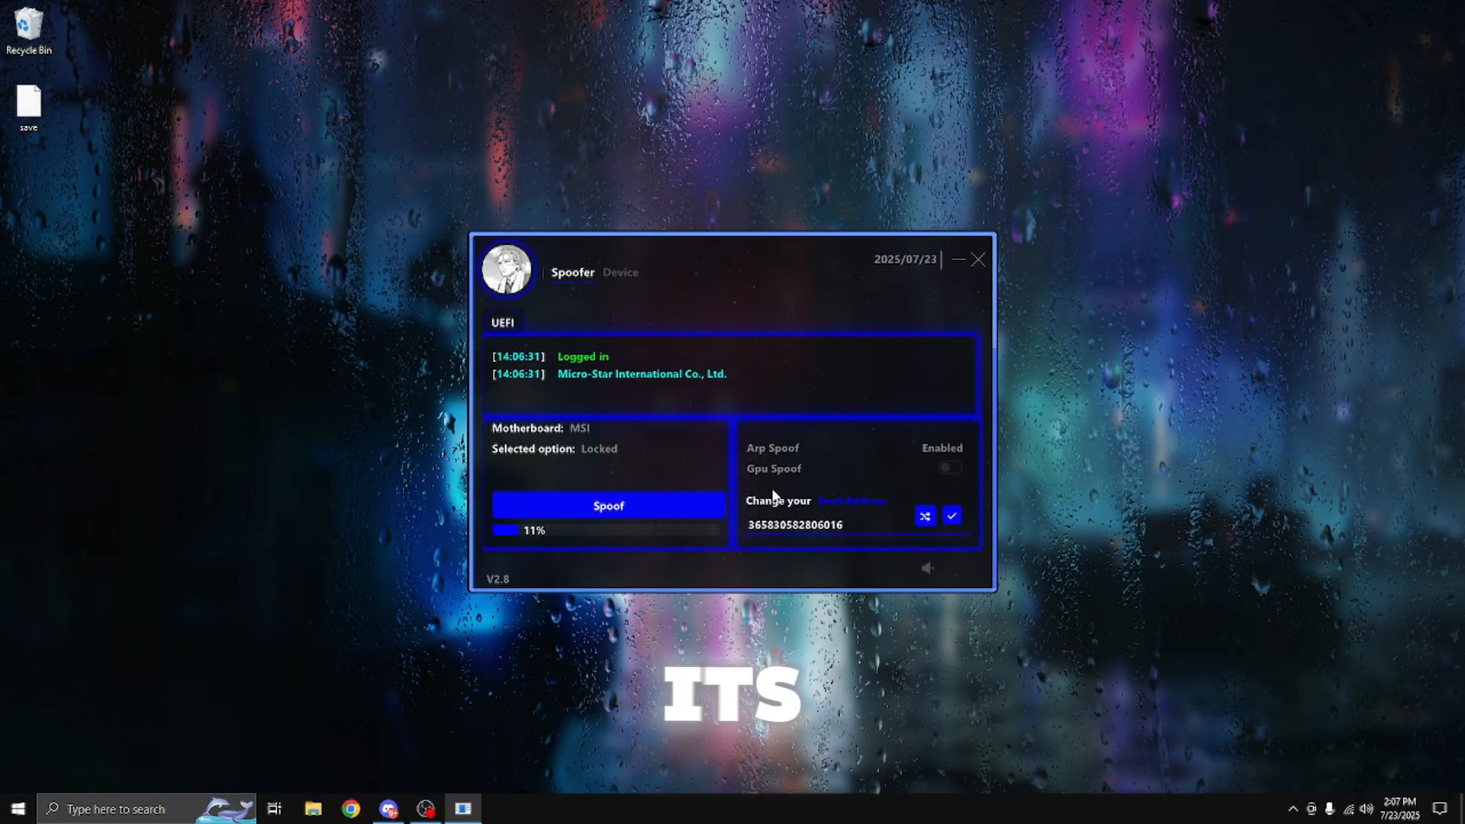
click(608, 504)
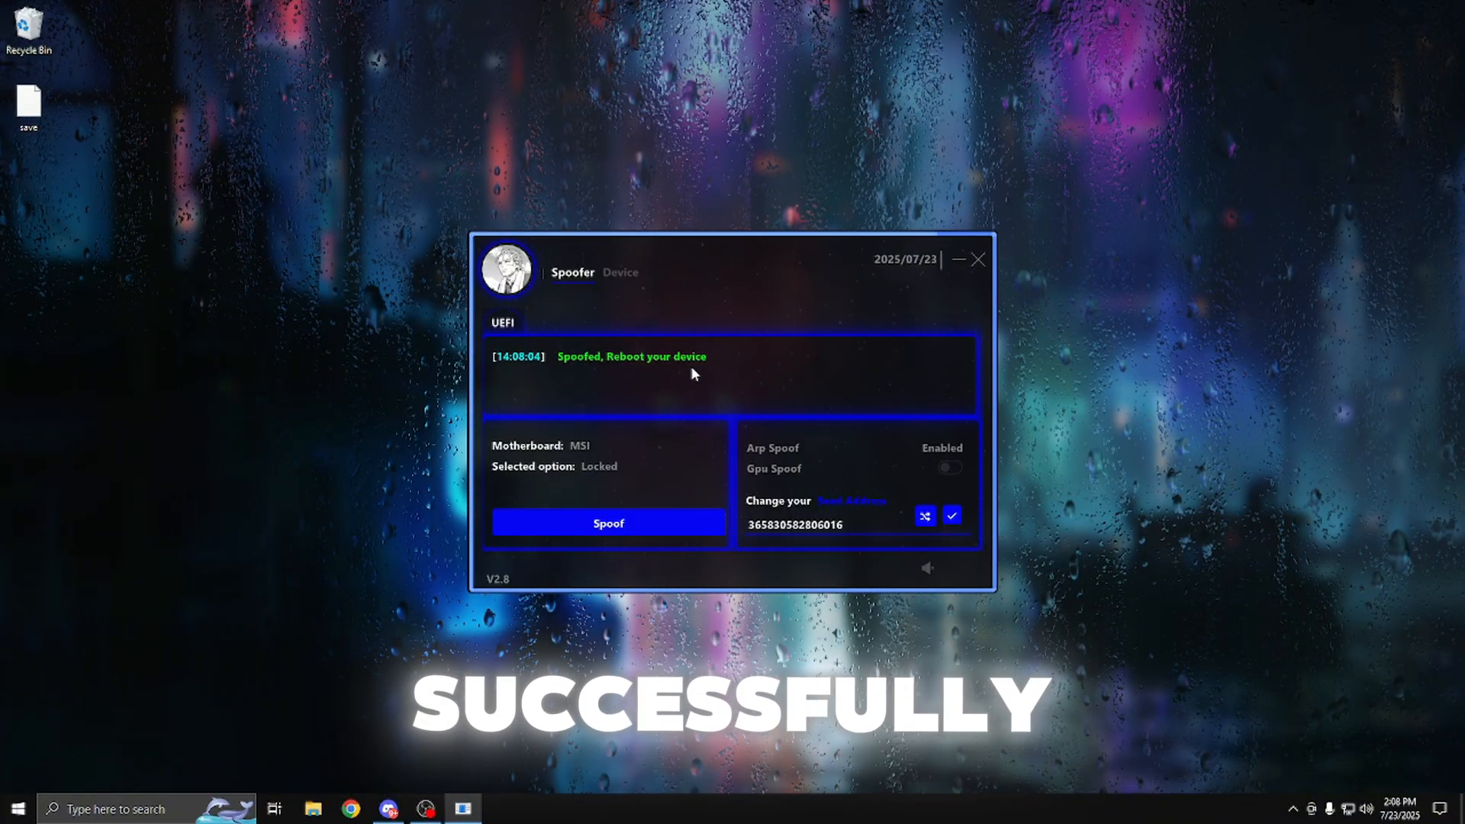
click(978, 259)
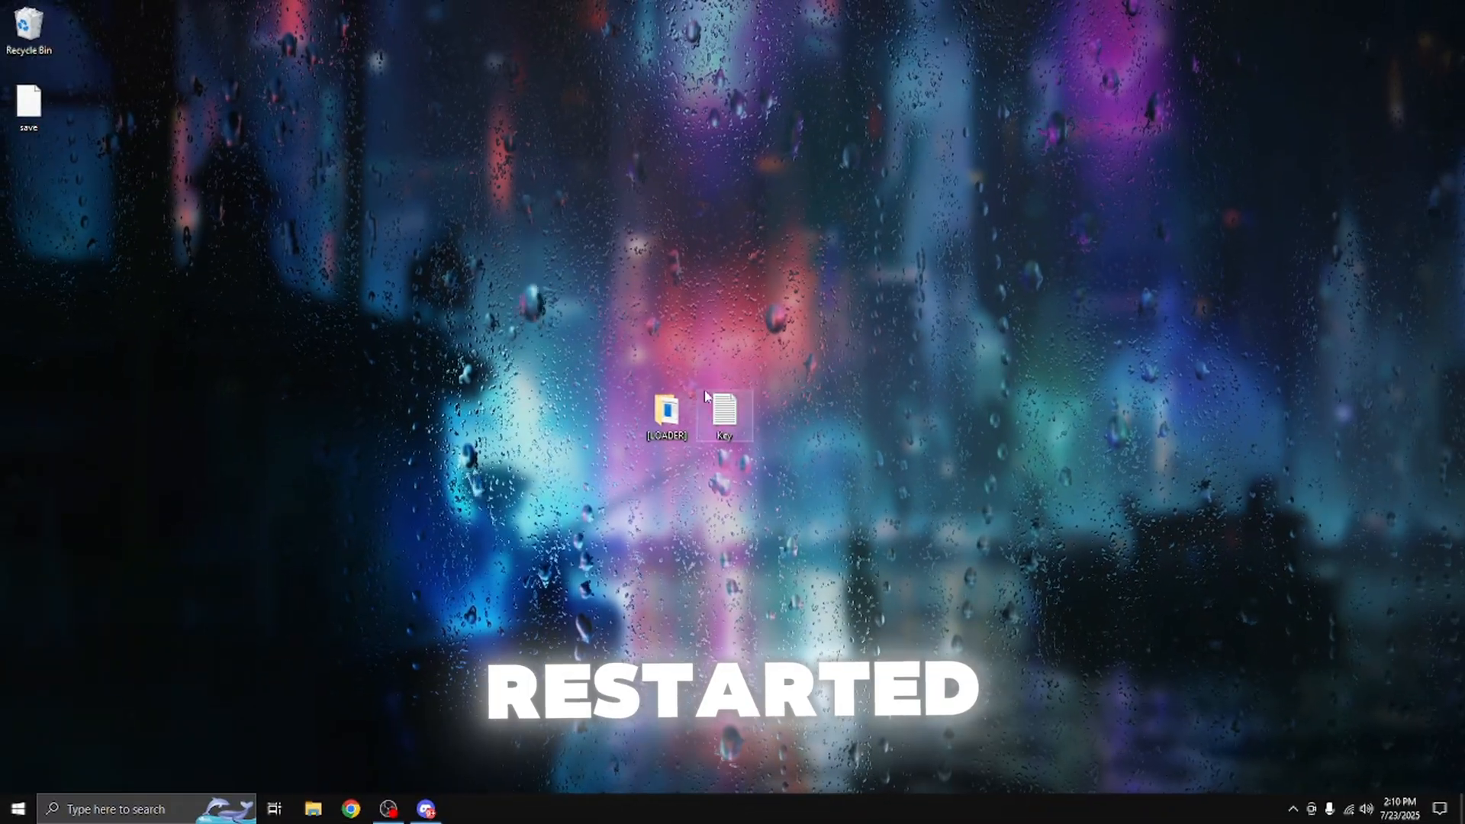
- Relaunch the loader from the LOADER folder and sign in with the saved key
double_click(666, 411)
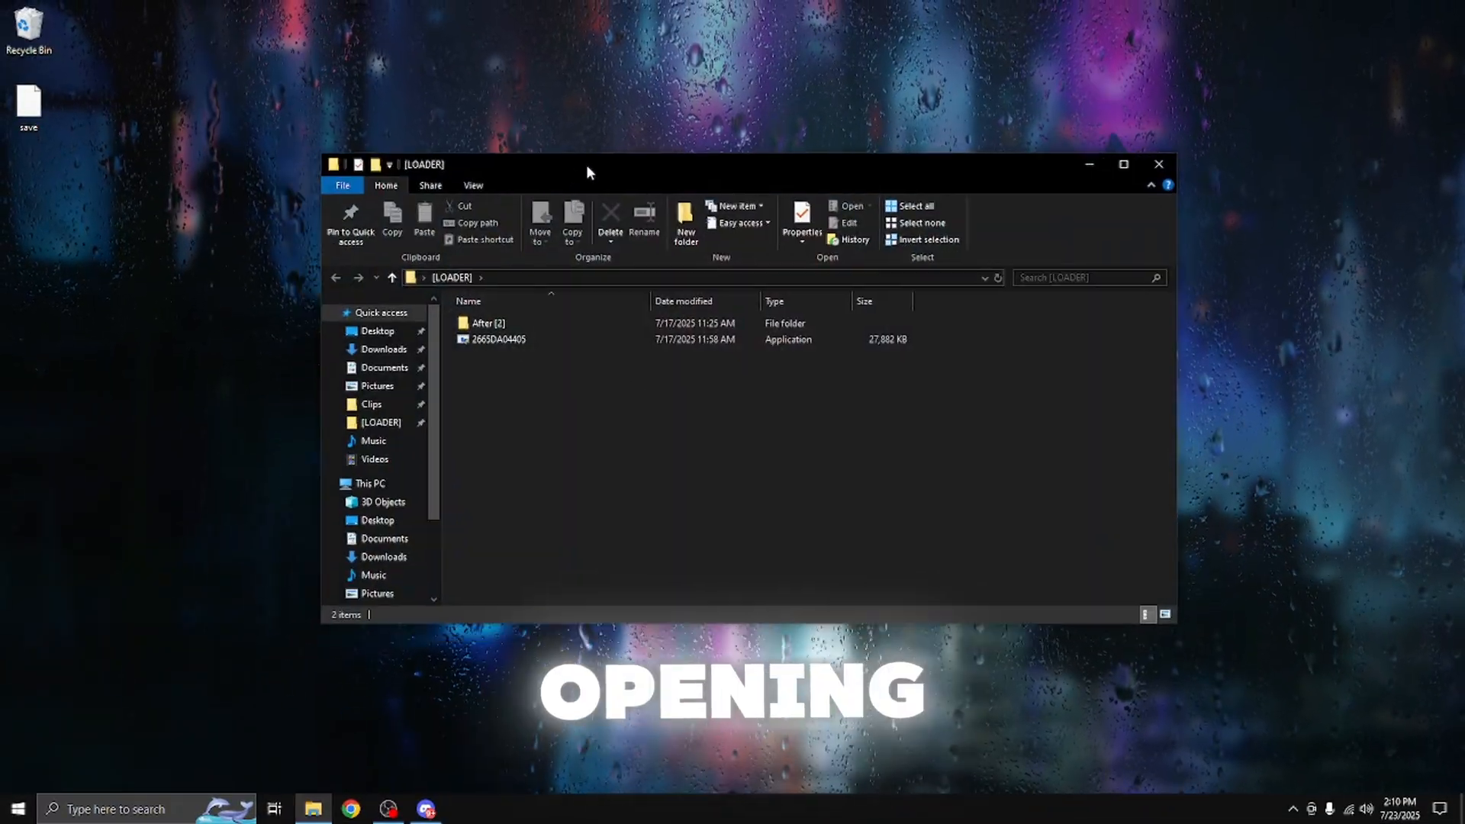
double_click(499, 339)
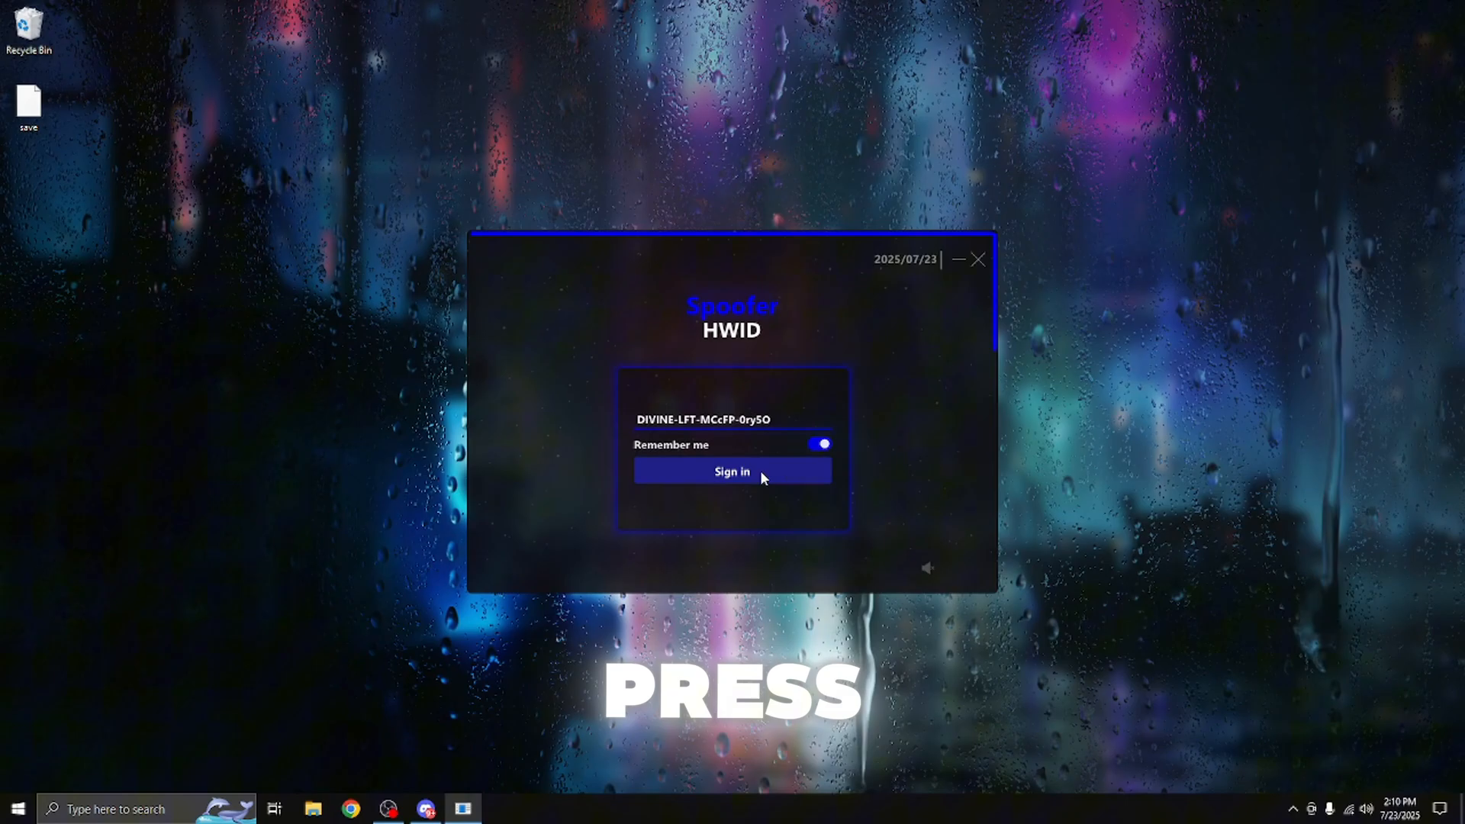
click(732, 470)
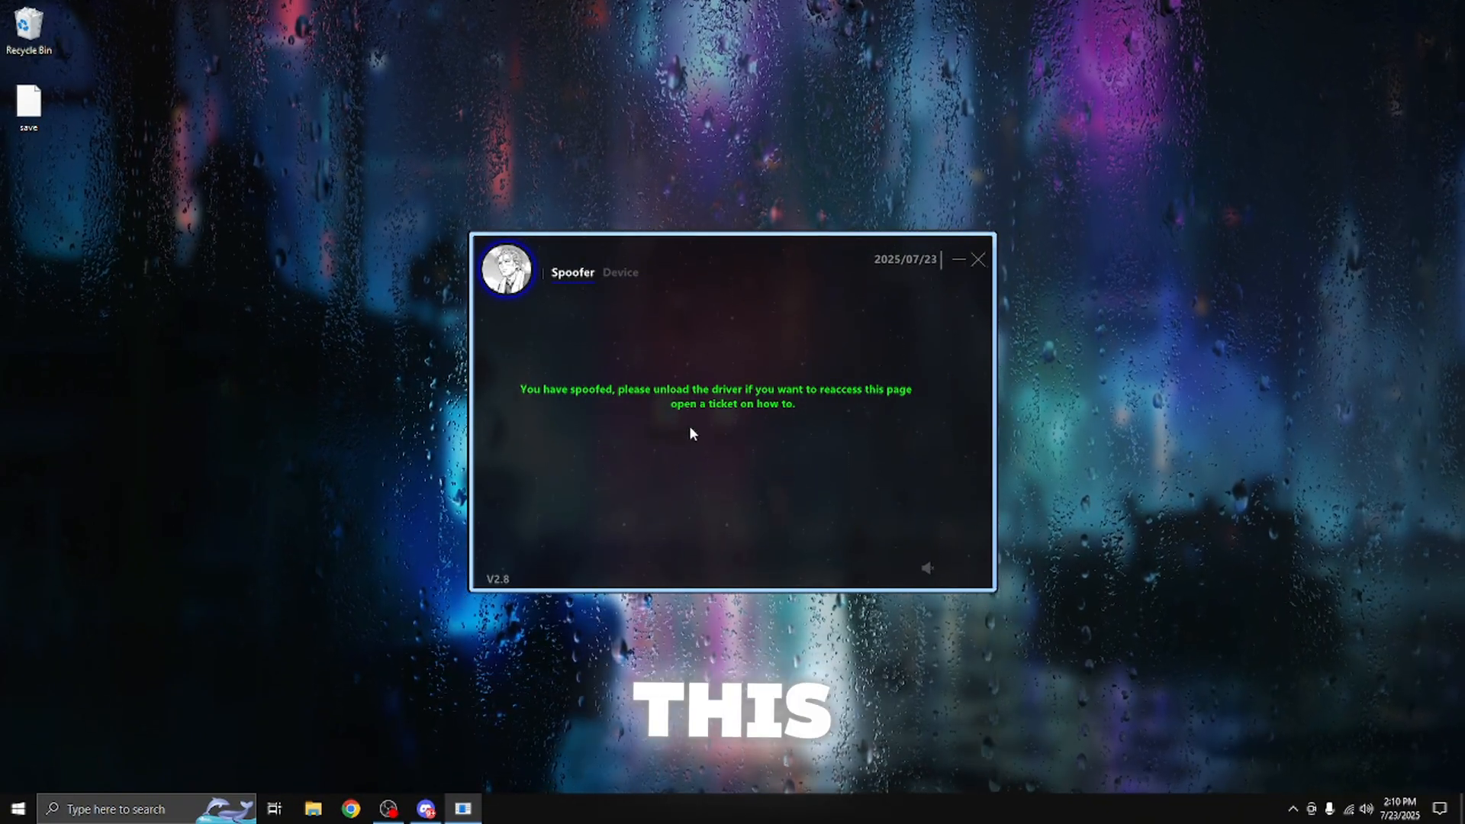
- View device serial statuses and open the original and spoofed serial reports with Check Serials
click(619, 272)
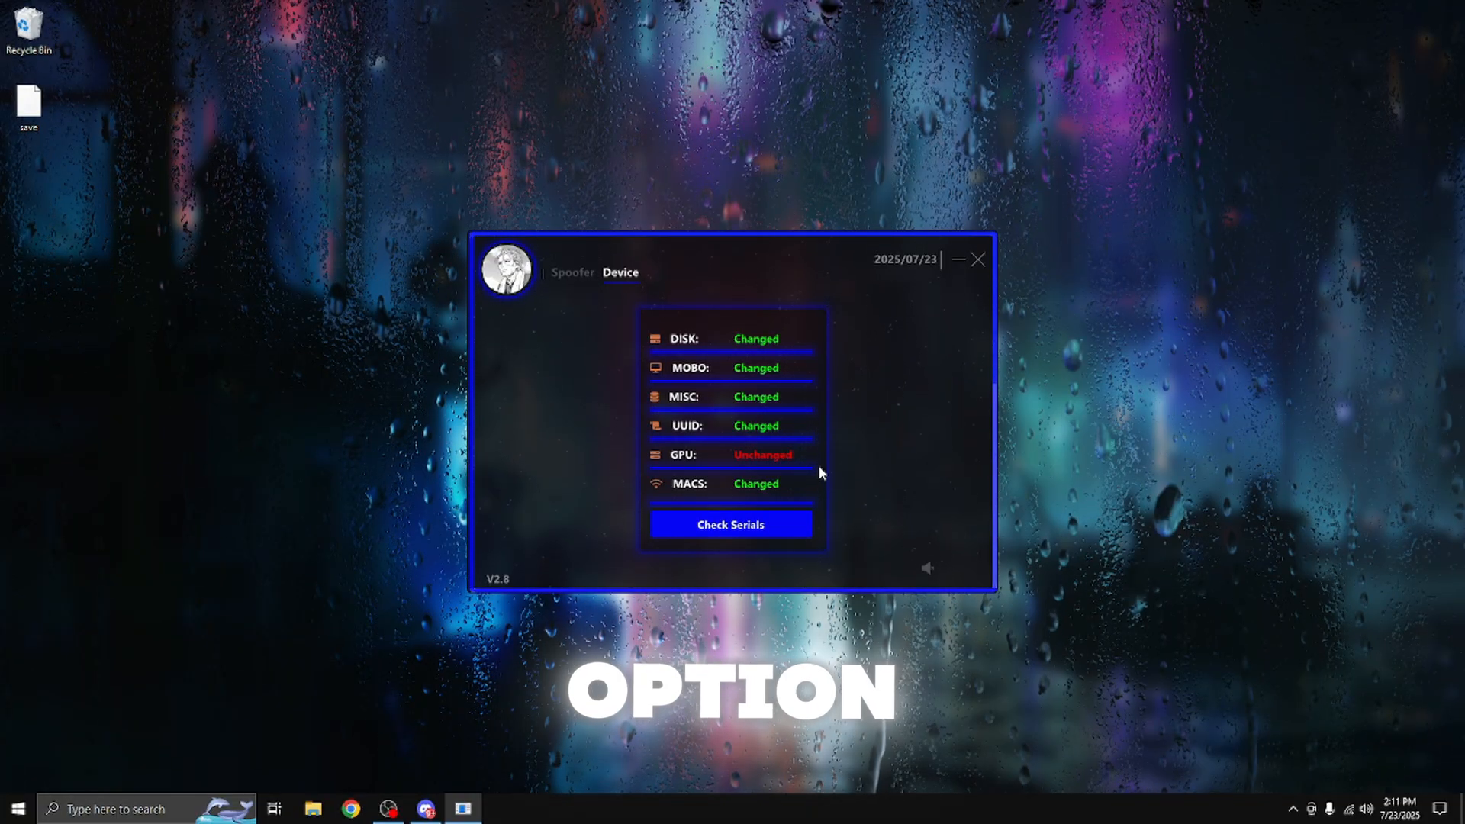
click(729, 524)
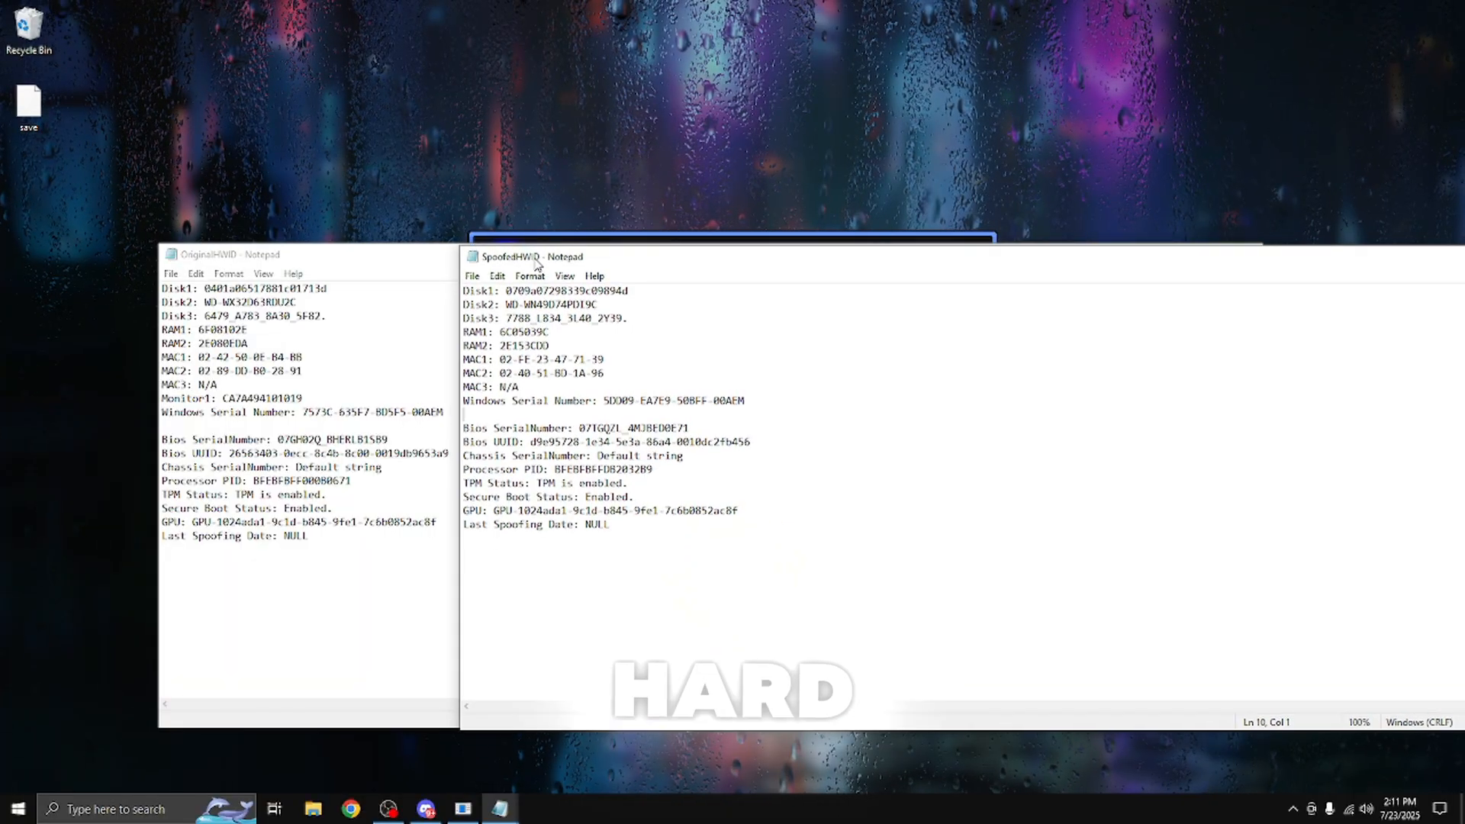
- Close the SpoofedHWID and OriginalHWID Notepad reports
key(ctrl+a)
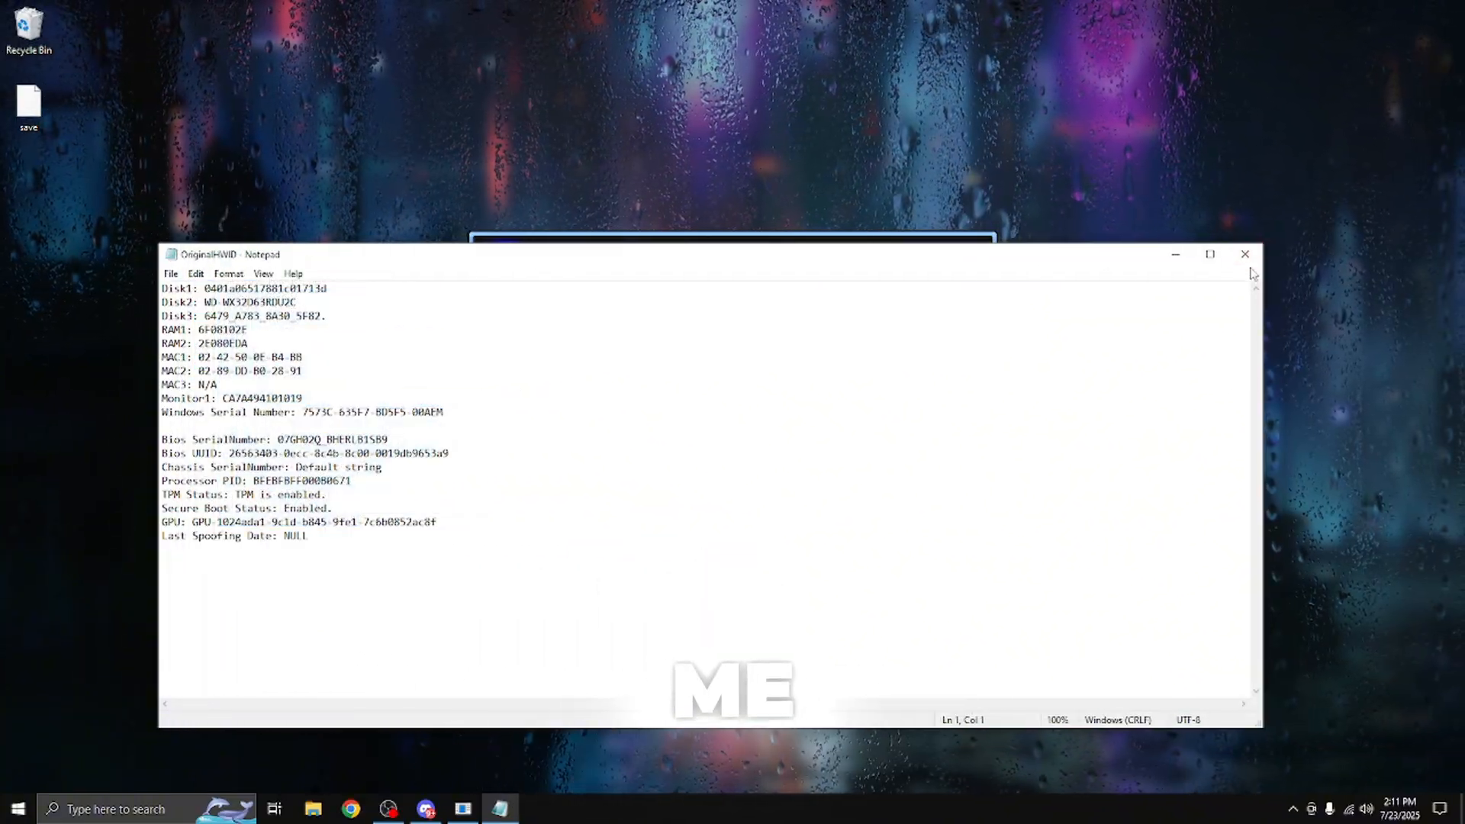
click(1244, 253)
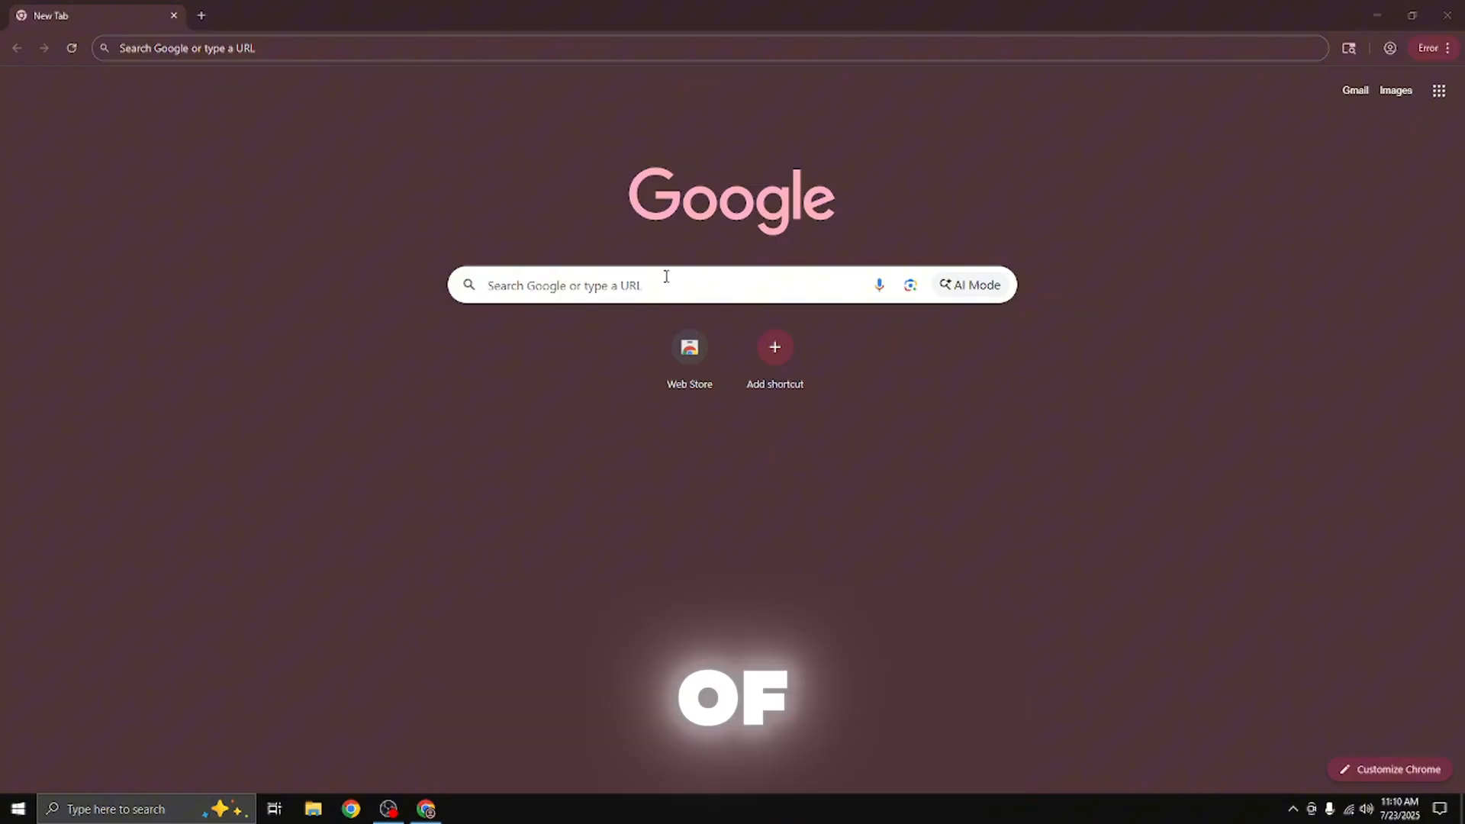
- Load divinecheats.net and scroll down to Best Seller Products
text(divinecheats.net)
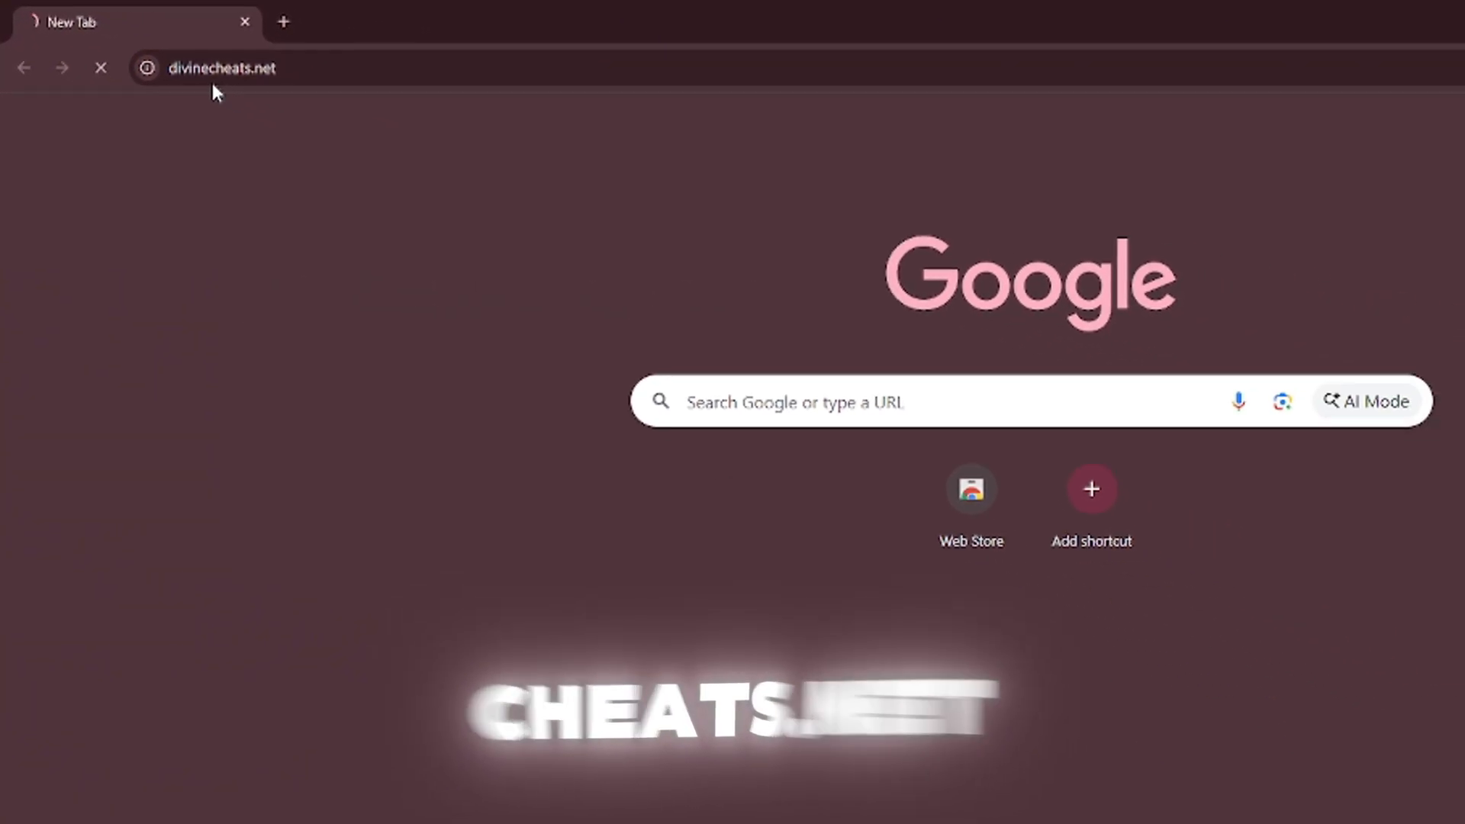
key(Enter)
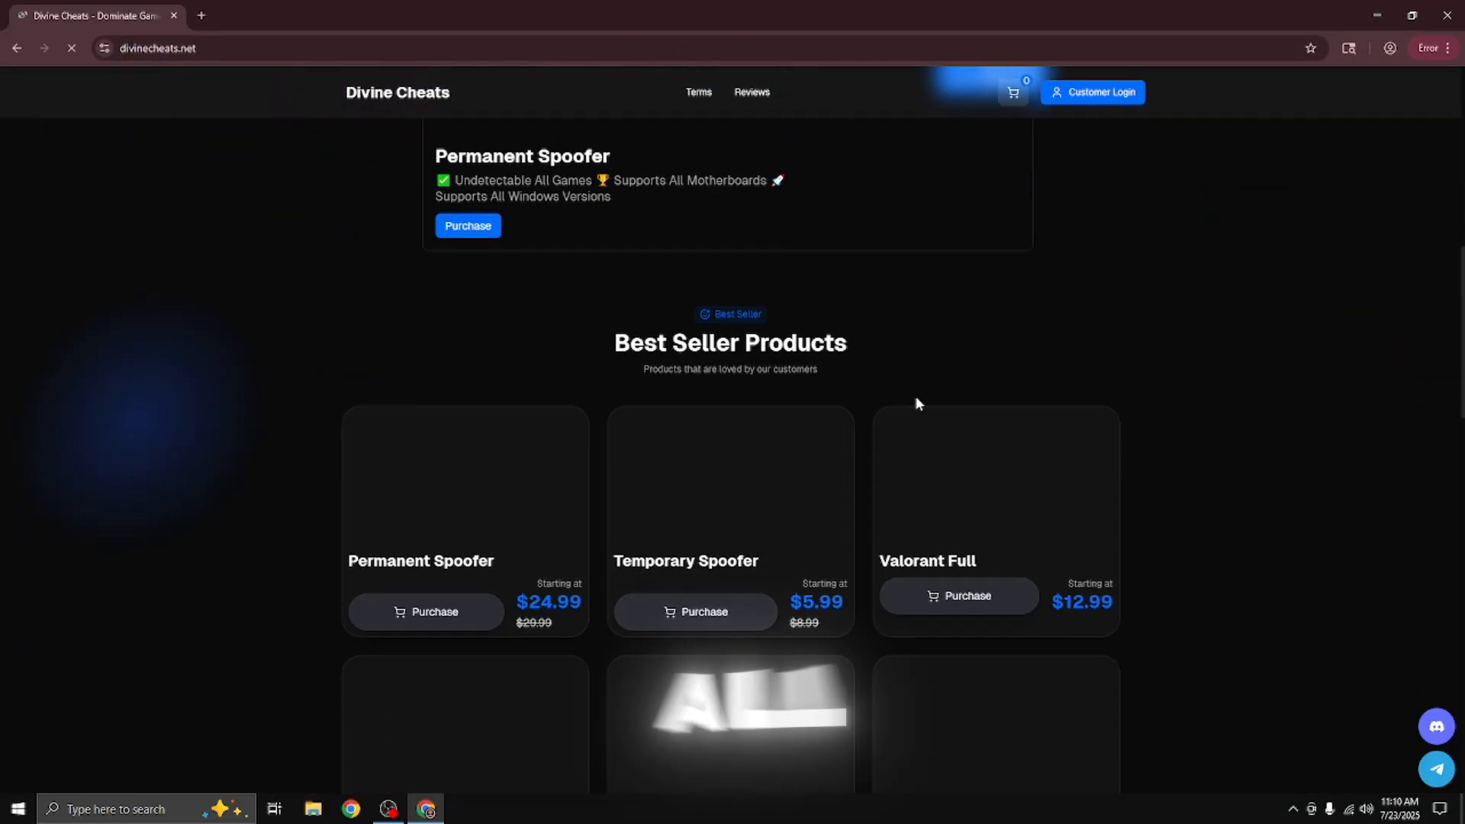
scroll(down, 3)
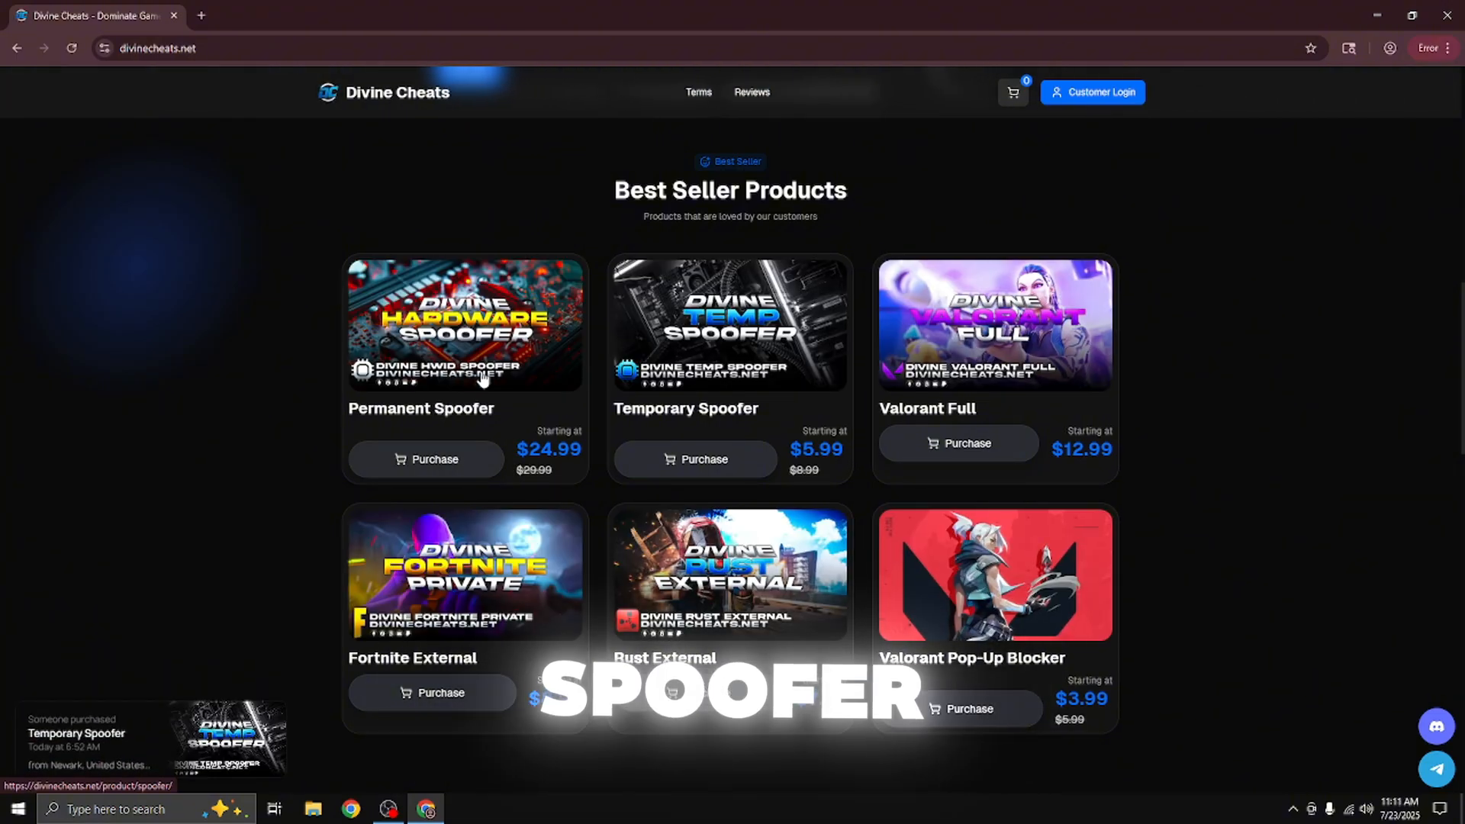
- Open the Permanent Spoofer, compare One Time and Lifetime, and check out with Lifetime
click(465, 324)
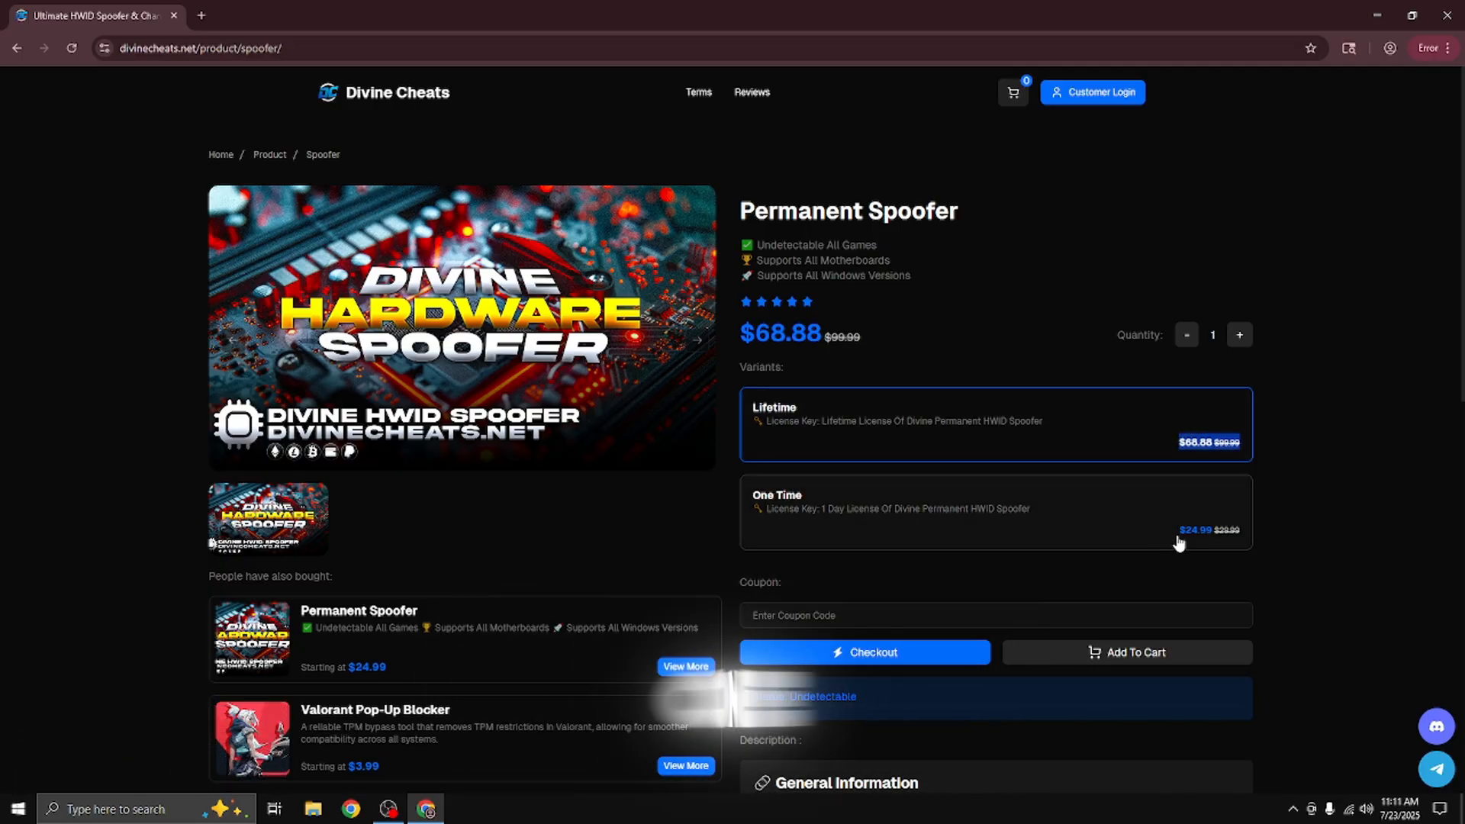
click(993, 512)
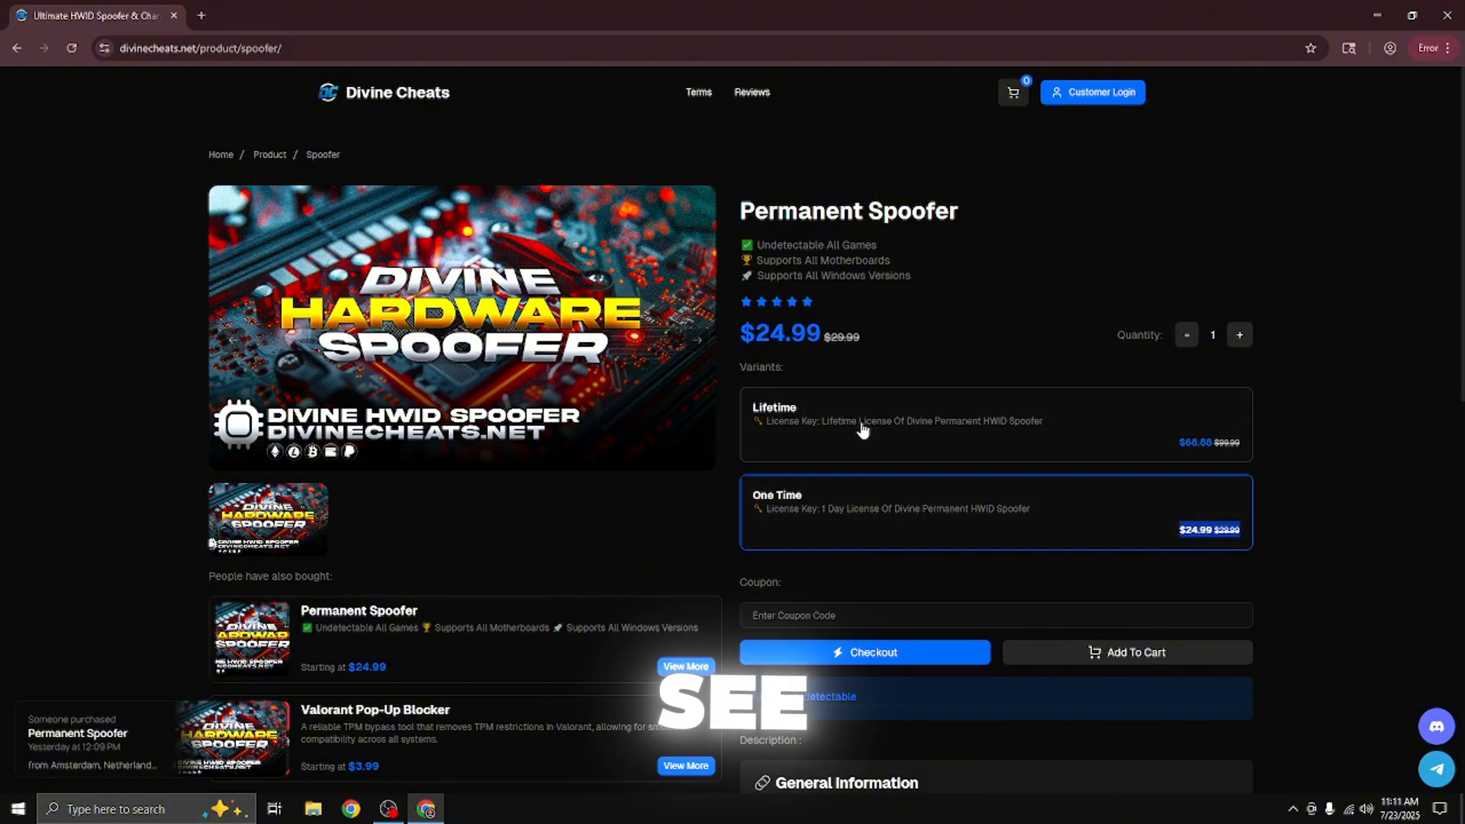
click(995, 425)
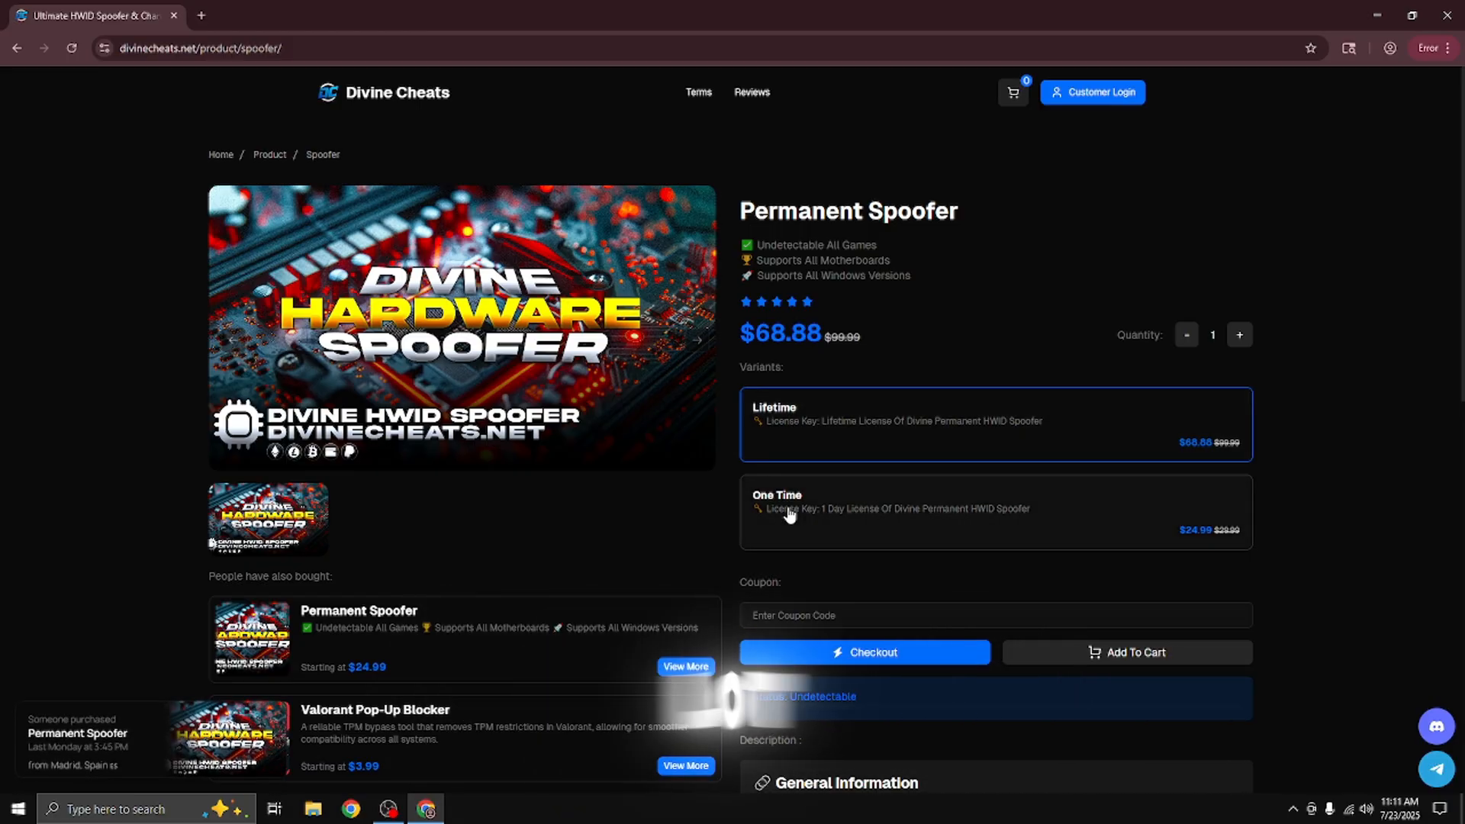
click(995, 511)
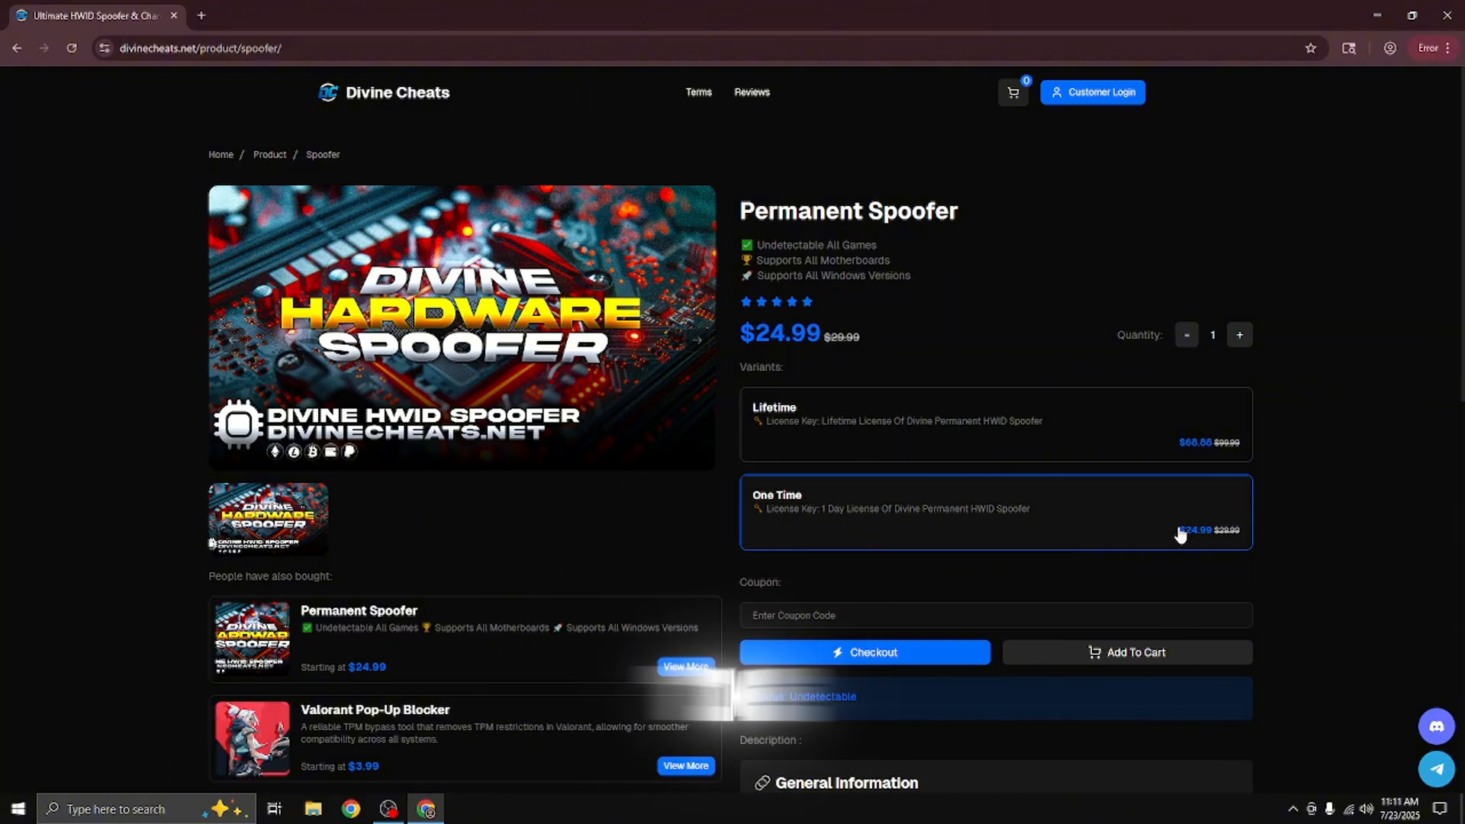
click(995, 425)
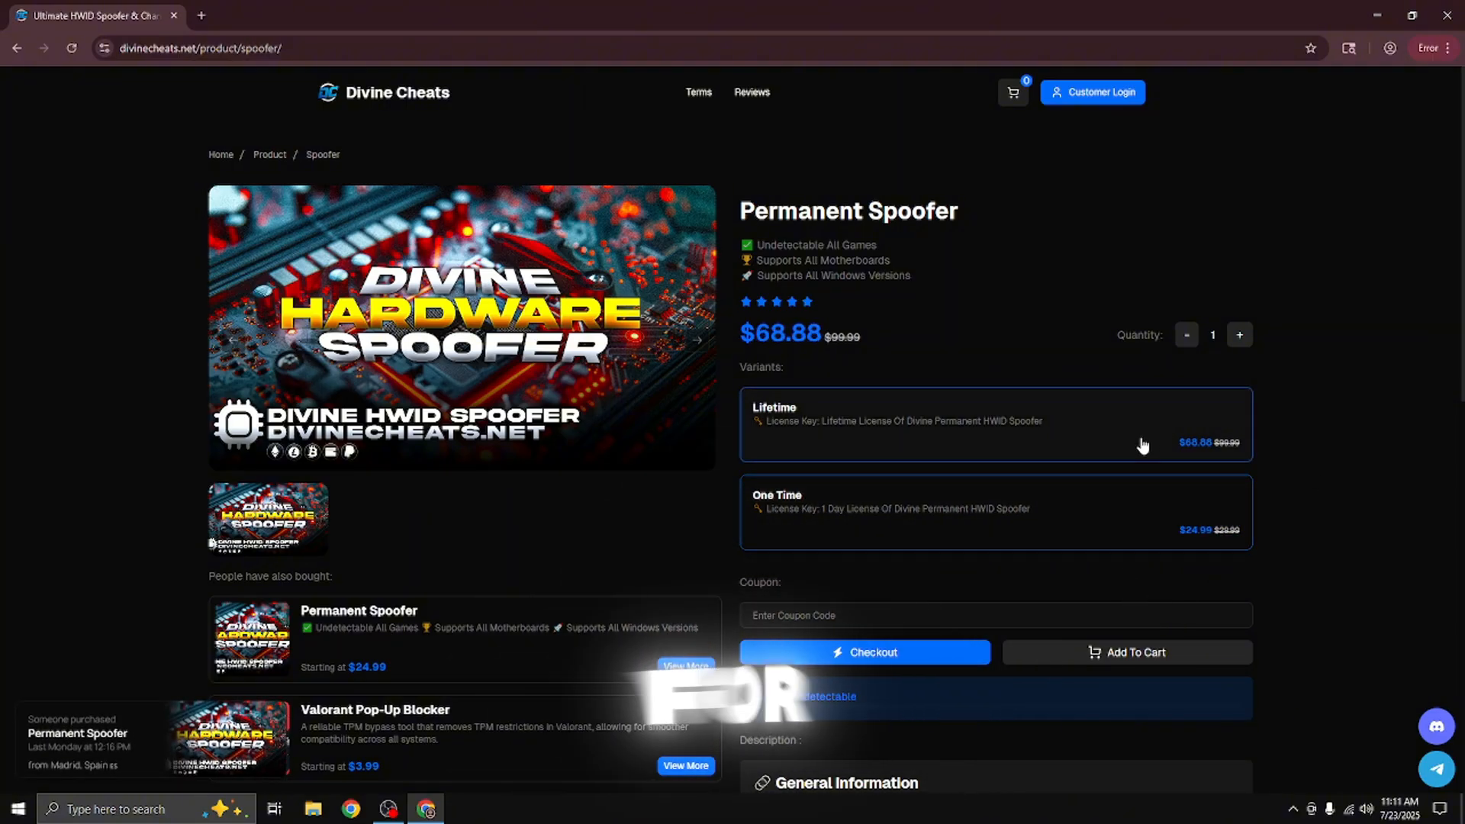
click(863, 652)
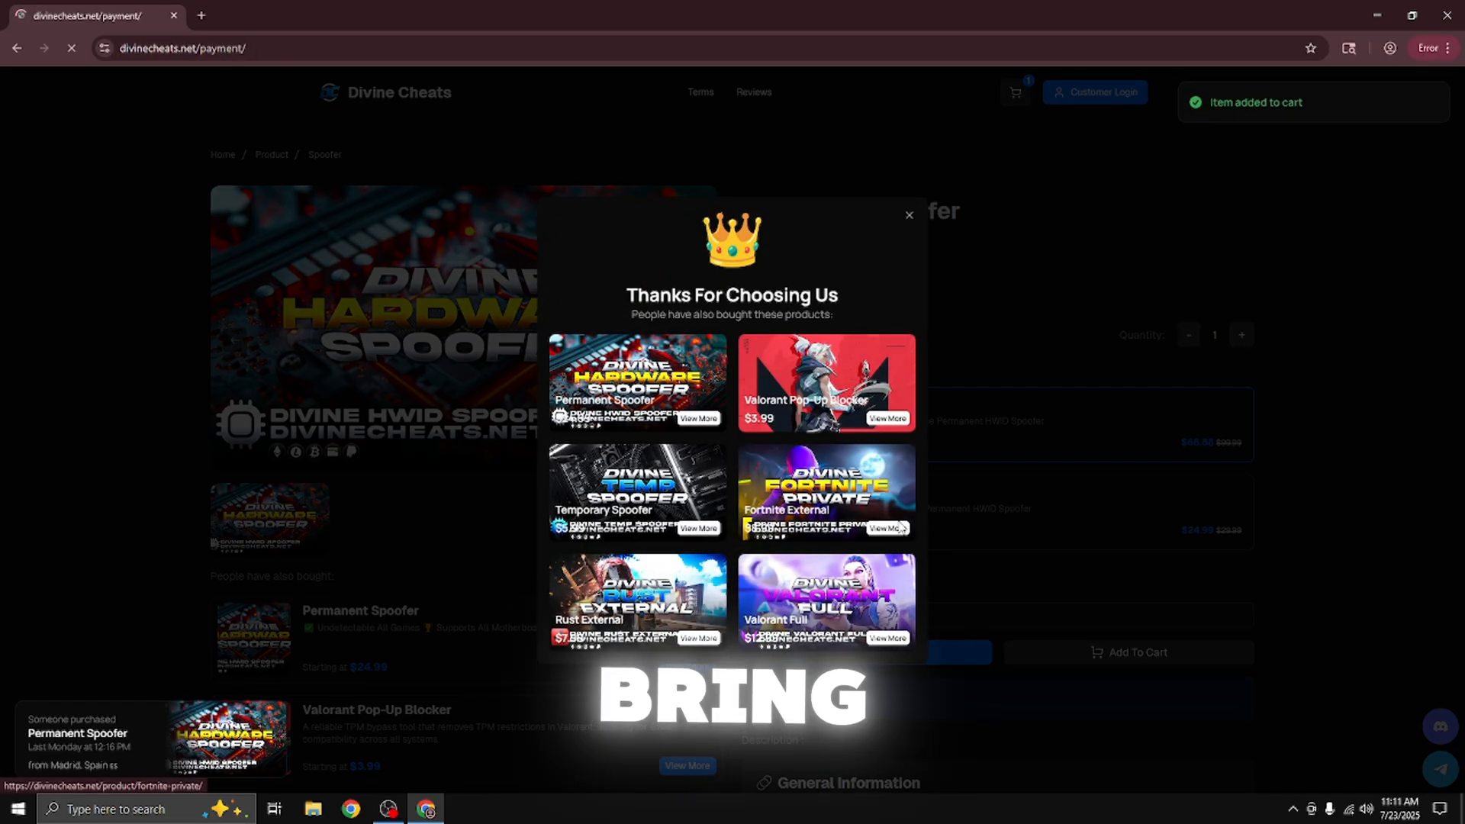
- Dismiss the thank-you popup and scroll to the payment method options
click(907, 216)
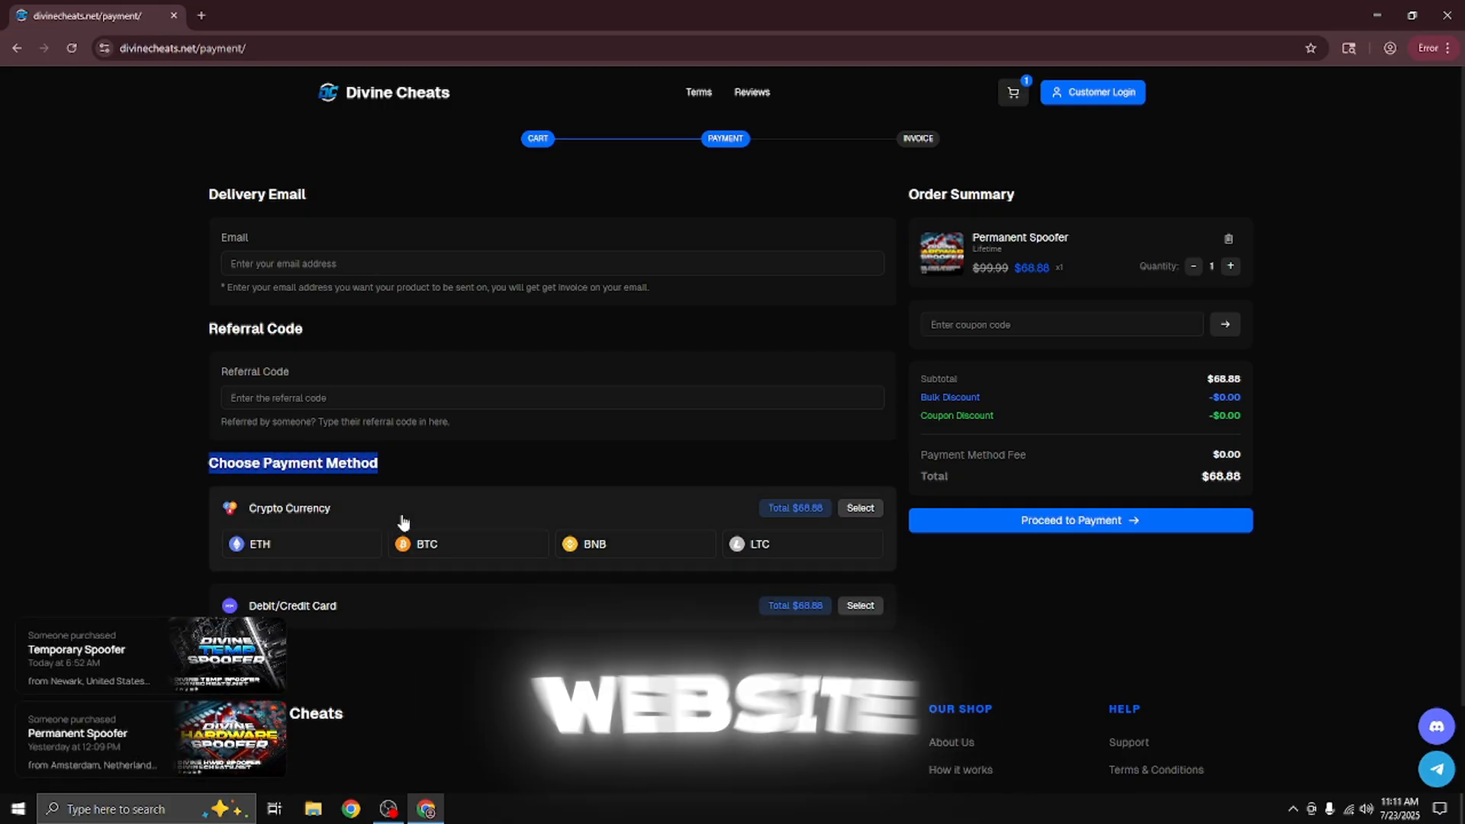
scroll(down, 3)
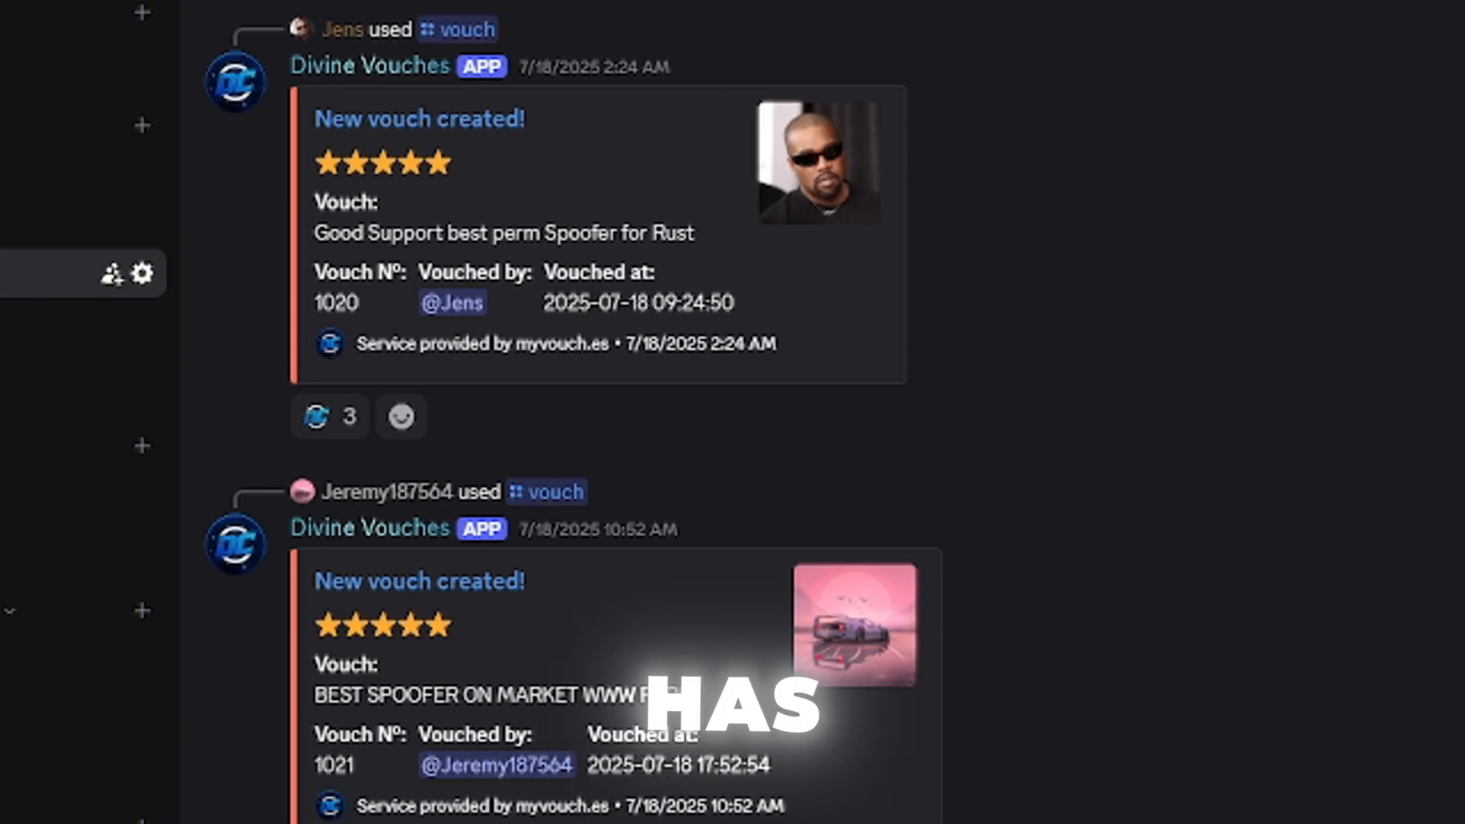
- Scroll through the Discord vouches channel's five-star Divine Vouches posts
scroll(down, 3)
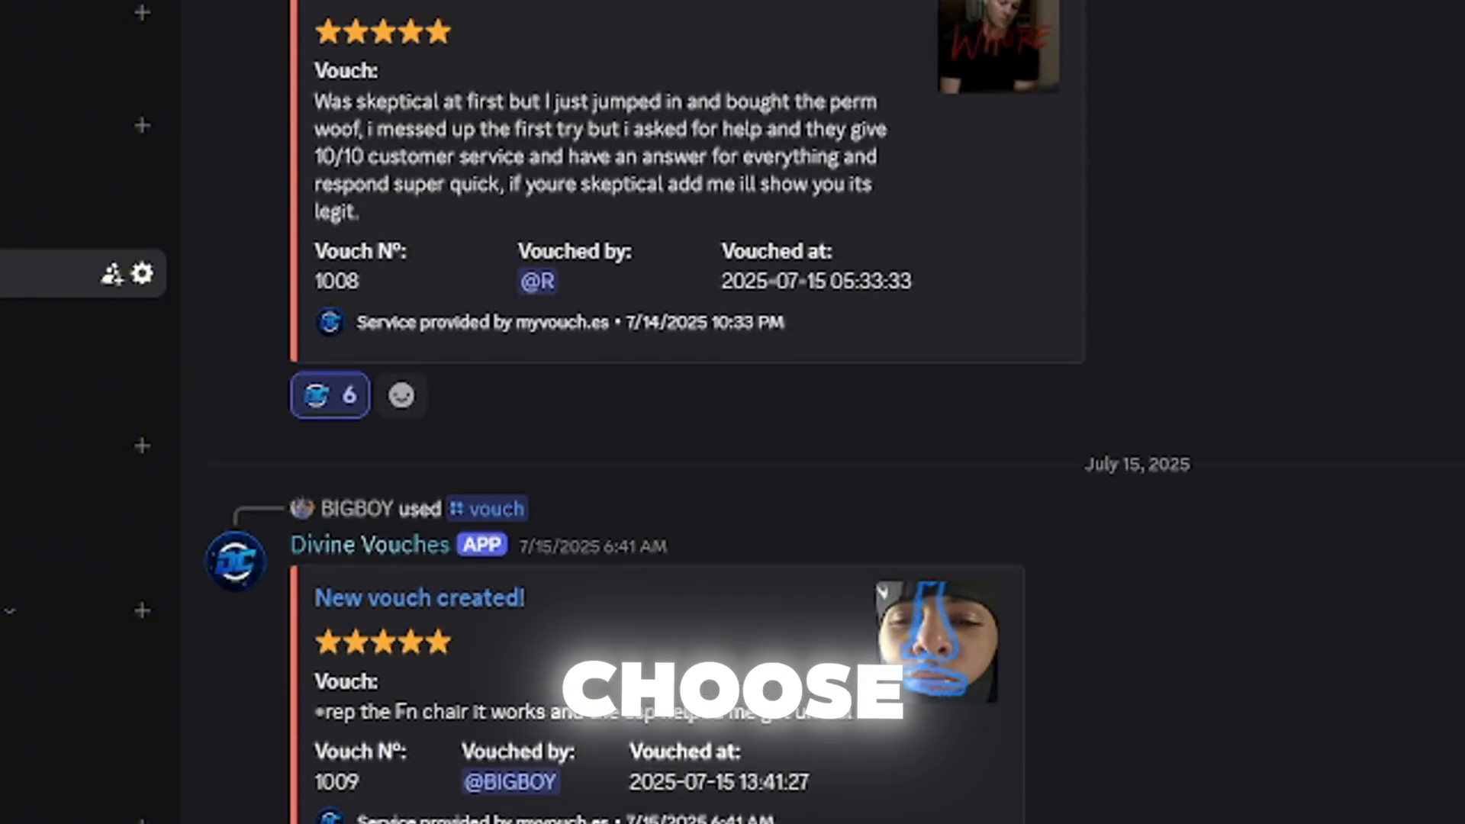
scroll(down, 3)
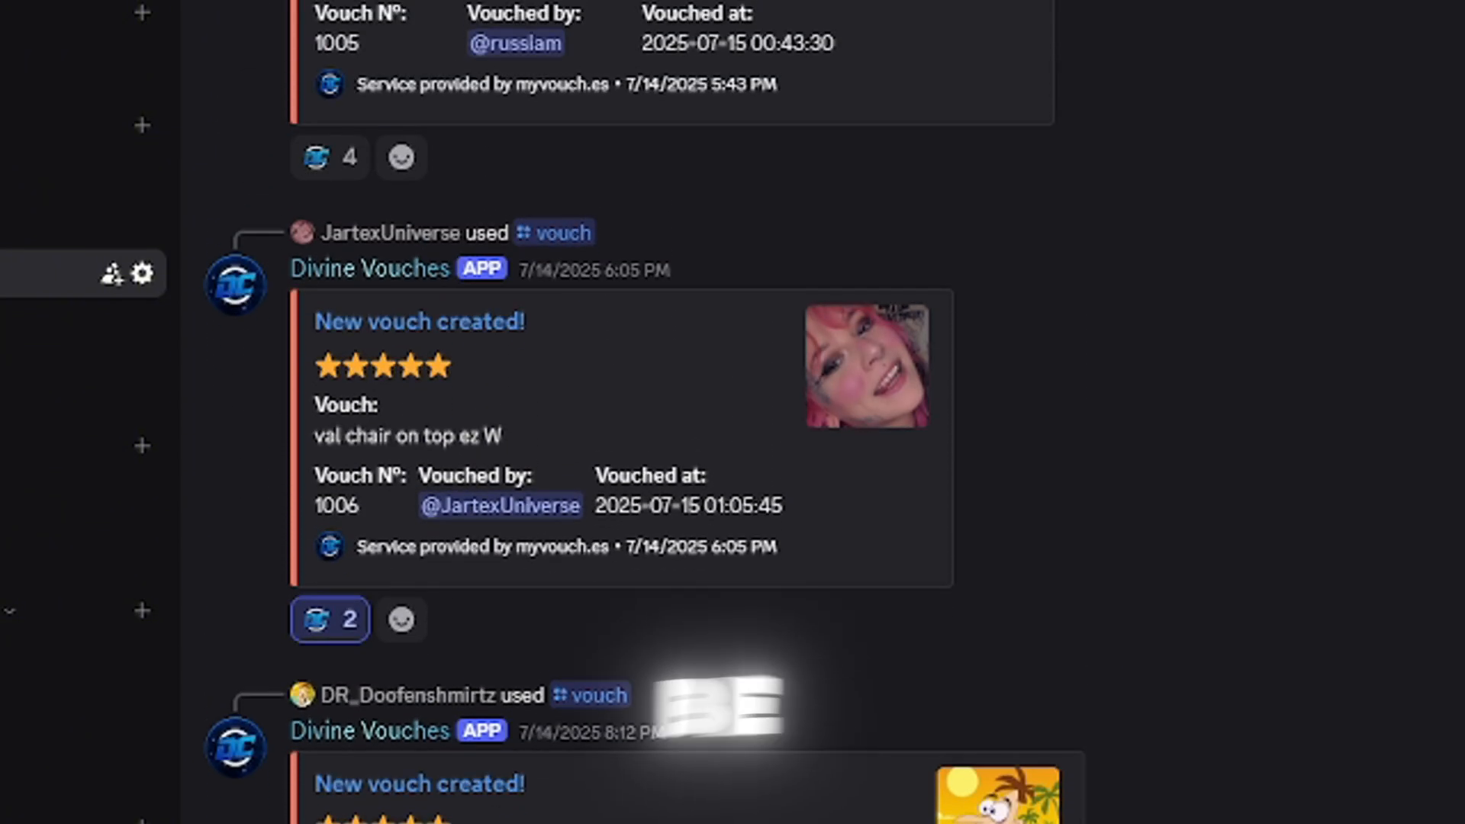
scroll(down, 3)
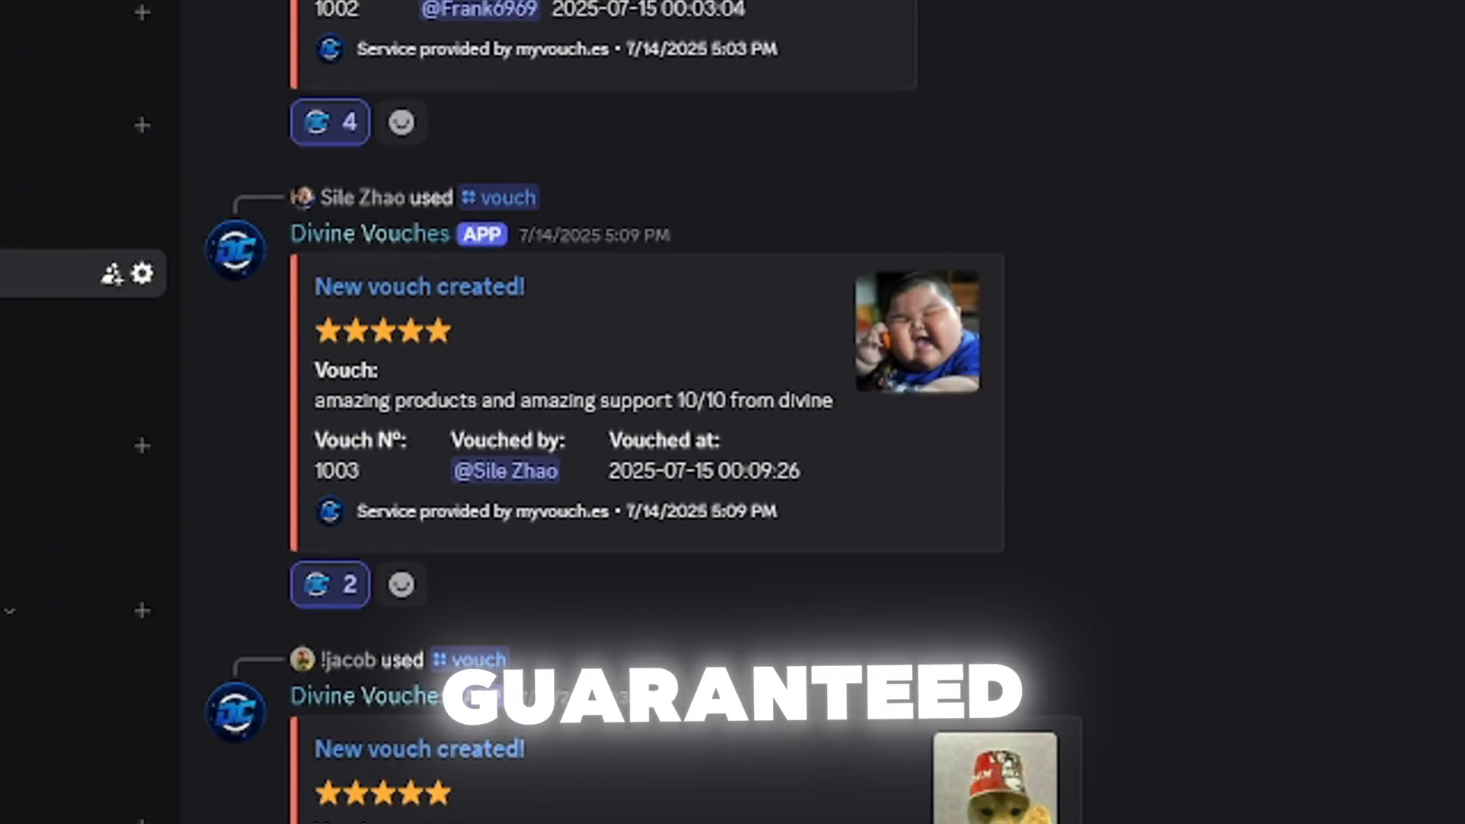
scroll(down, 3)
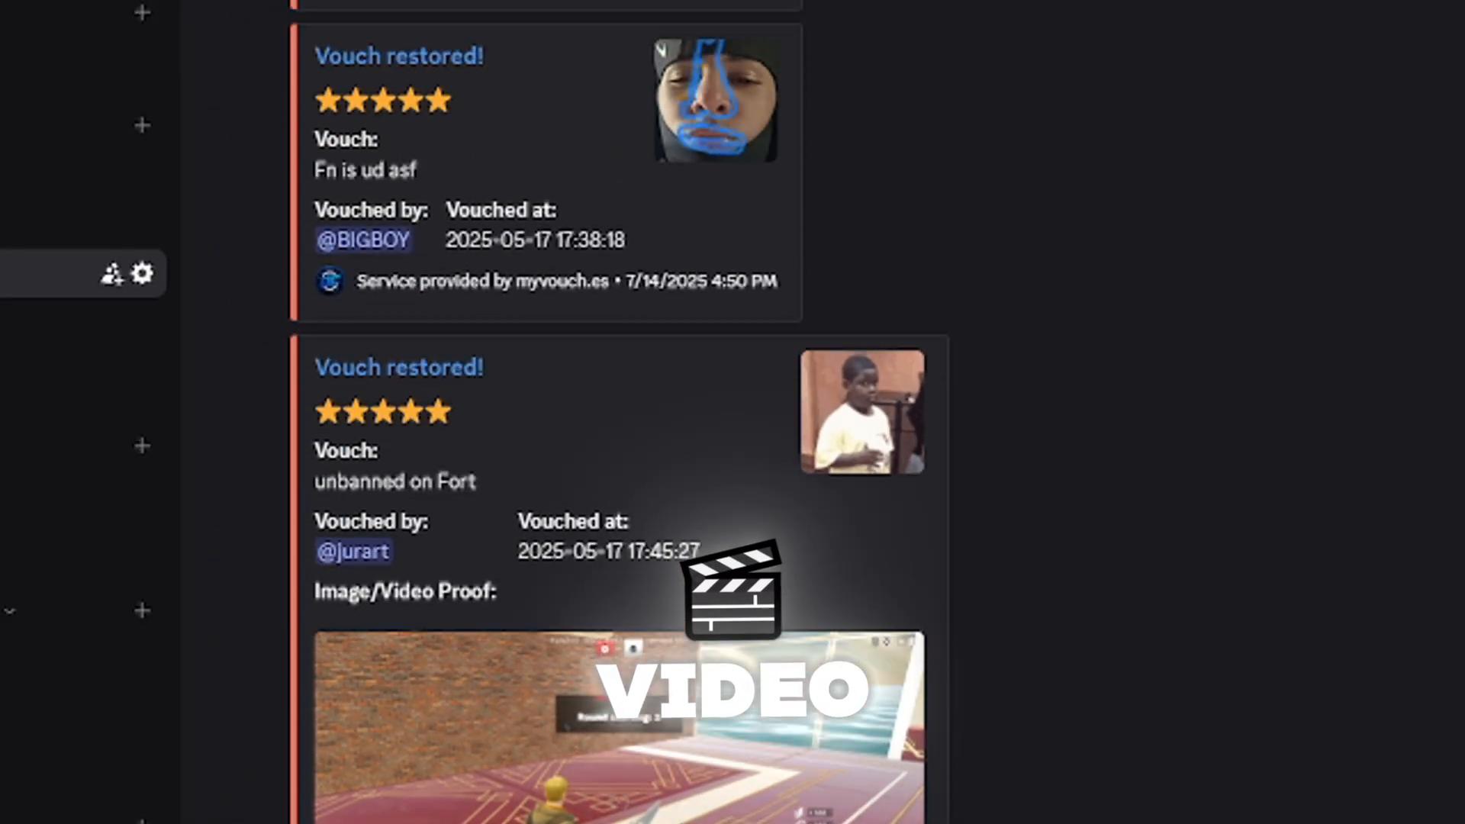